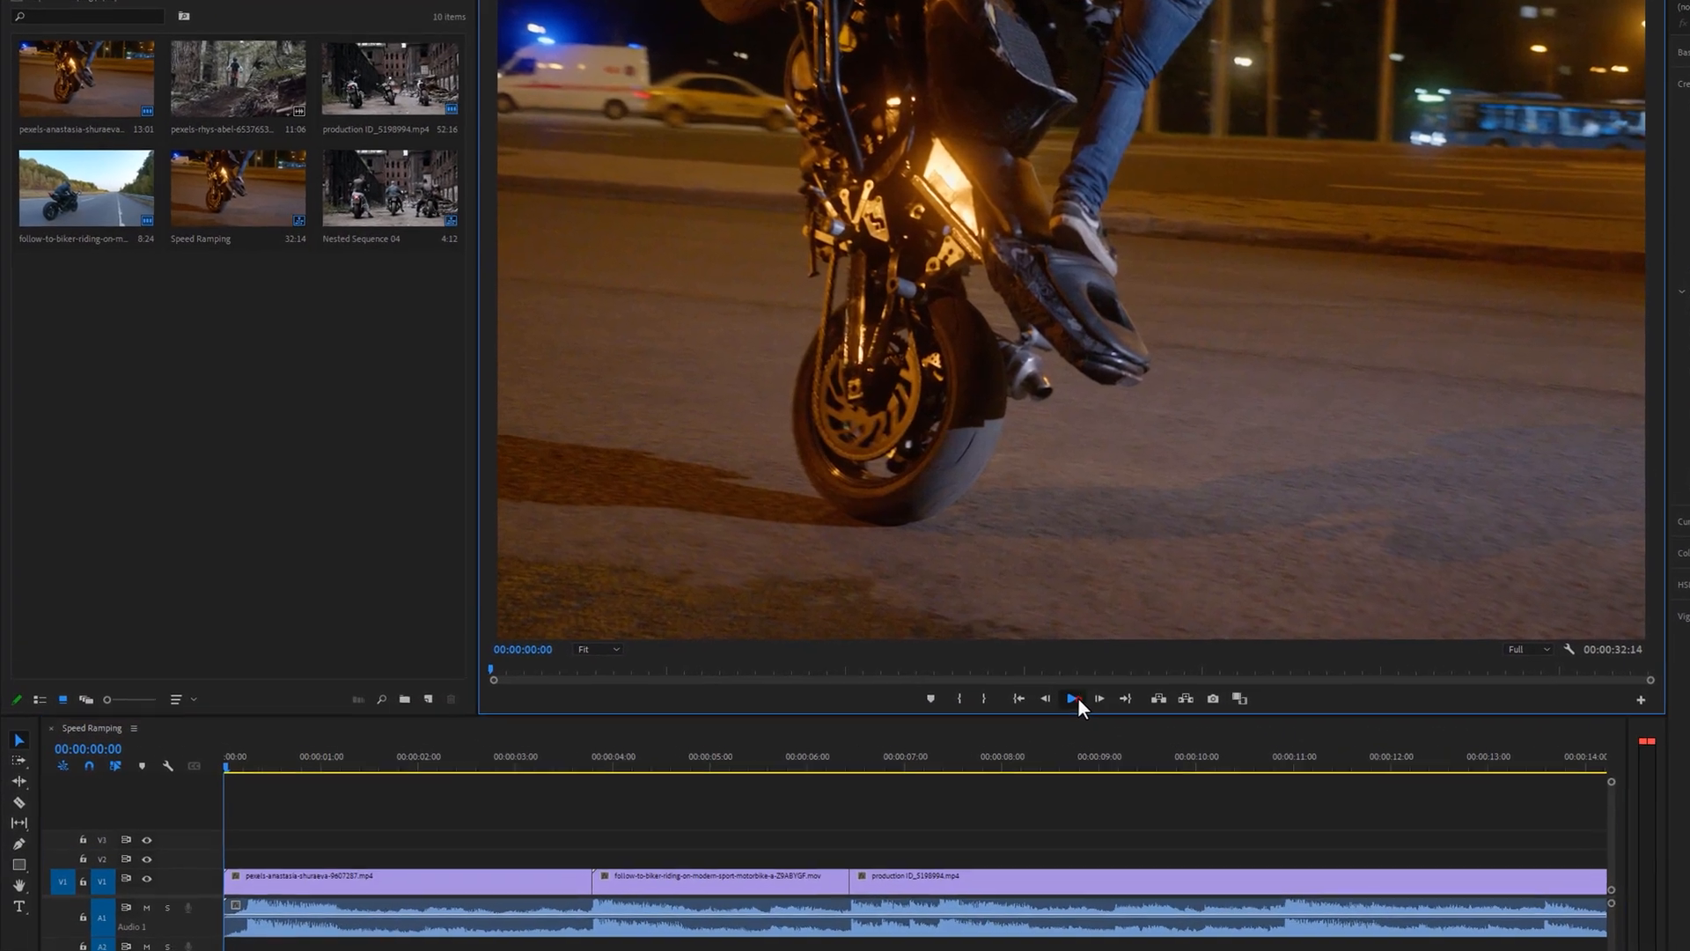
- Play the sequence from the beginning to review the raw clips, then stop
left_click(1070, 699)
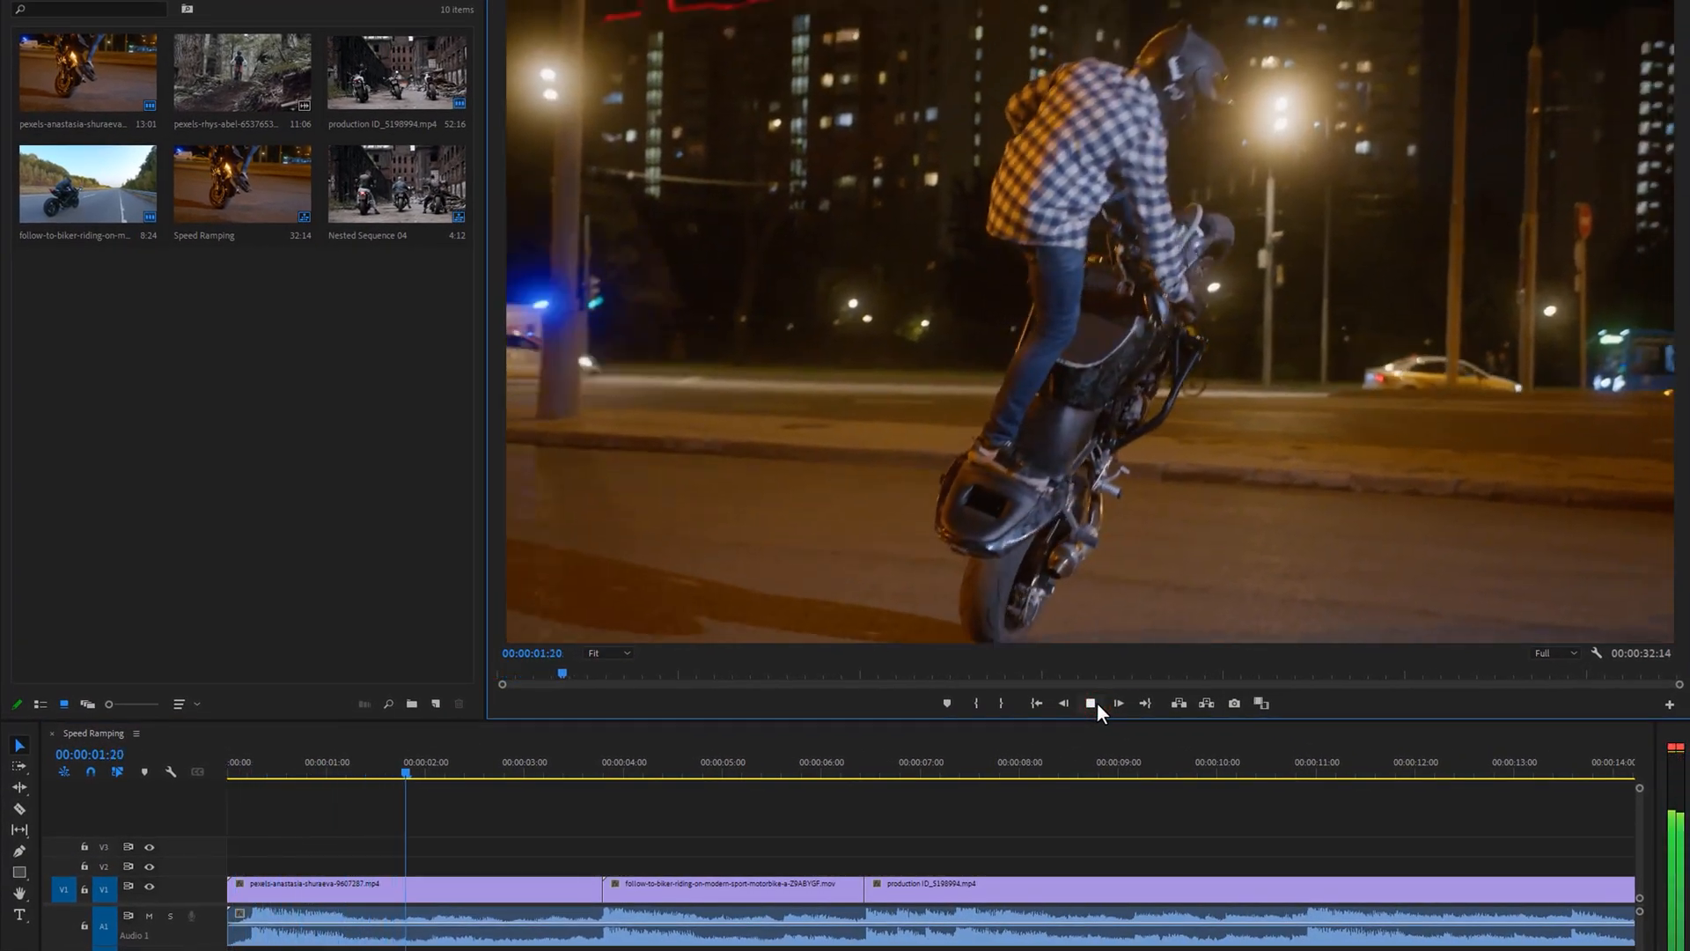
left_click(1092, 704)
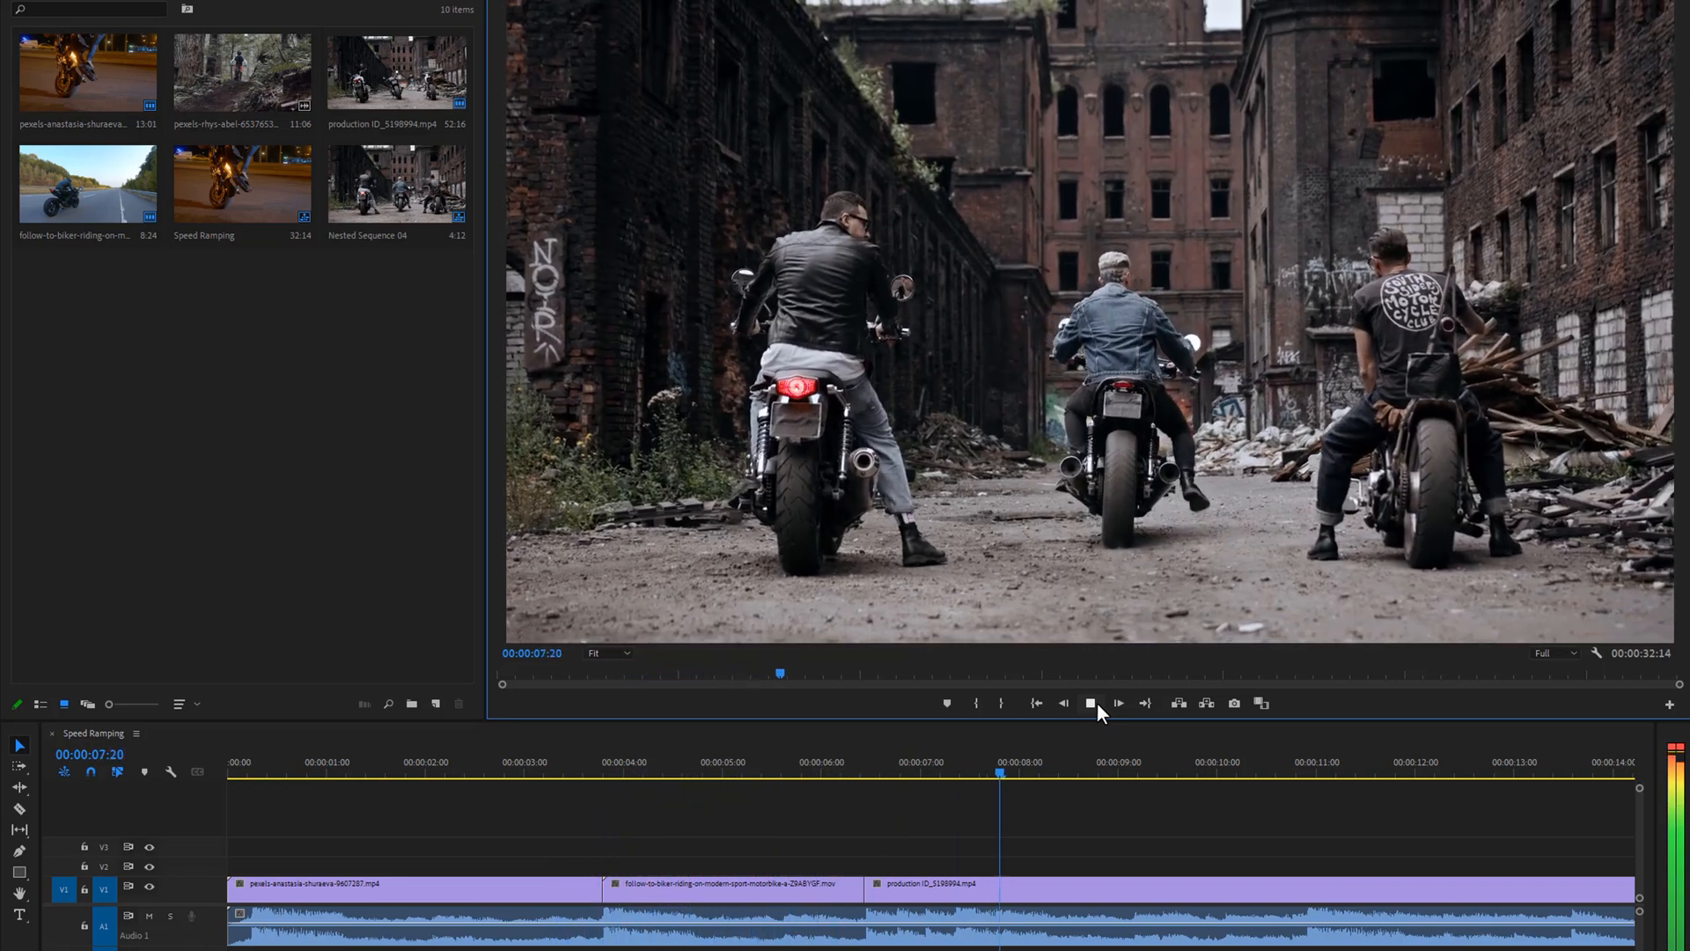
left_click(1092, 704)
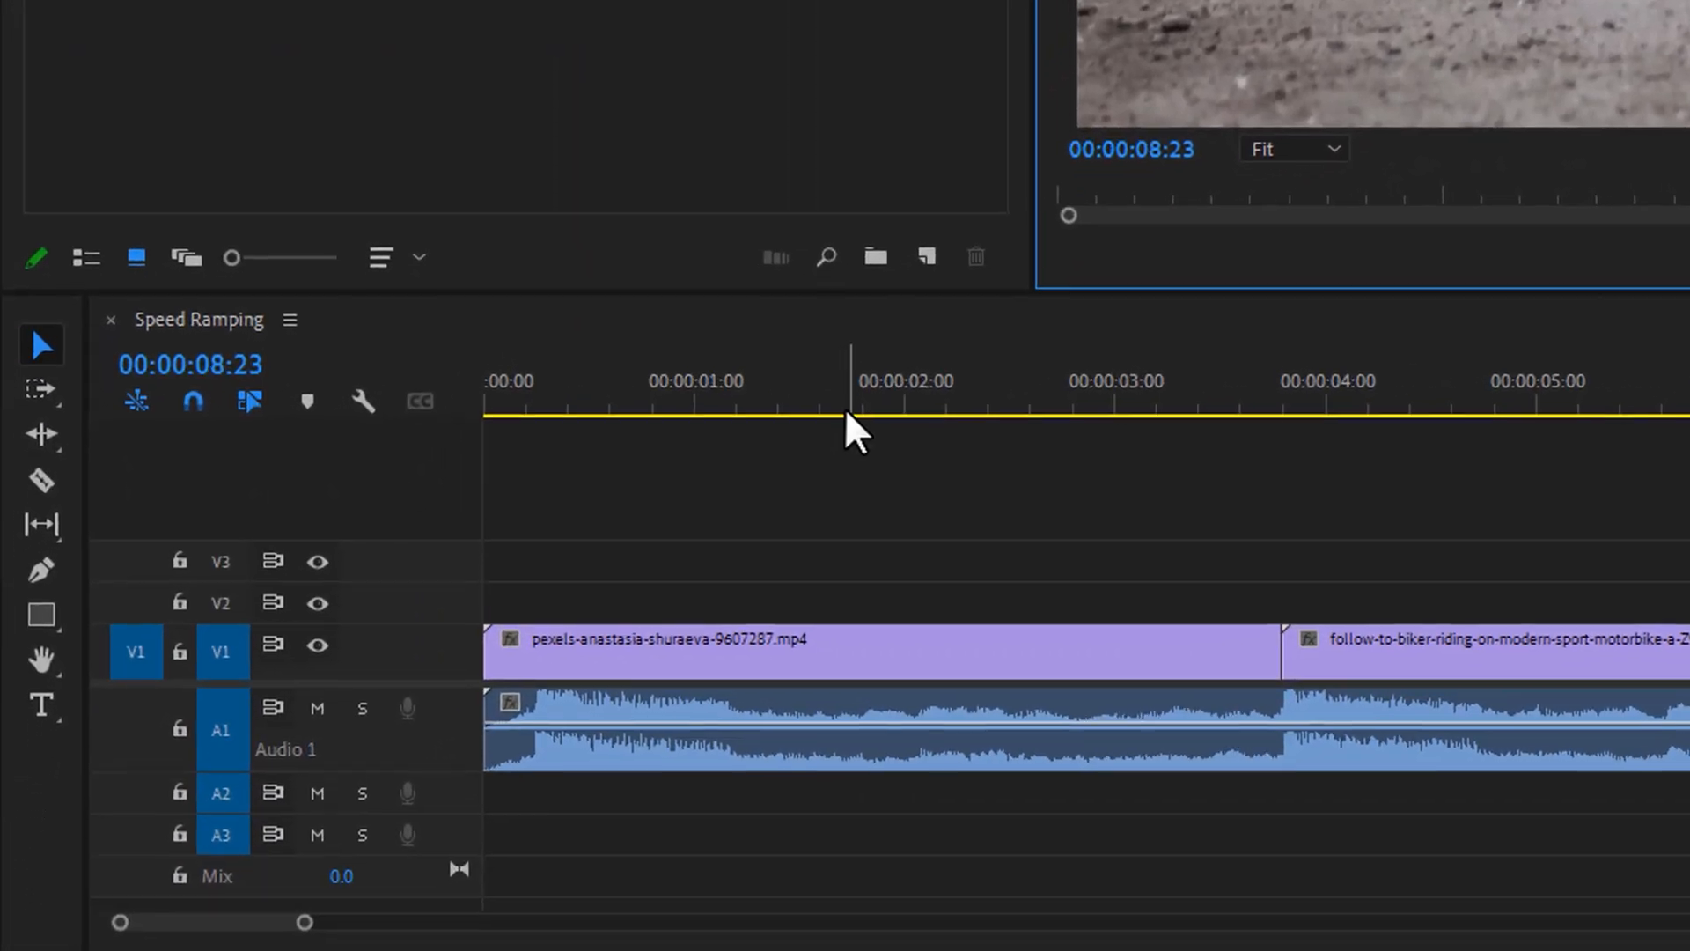
- Show the Time Remapping speed keyframe line on the first clip with the playhead near 1:17
left_click(841, 402)
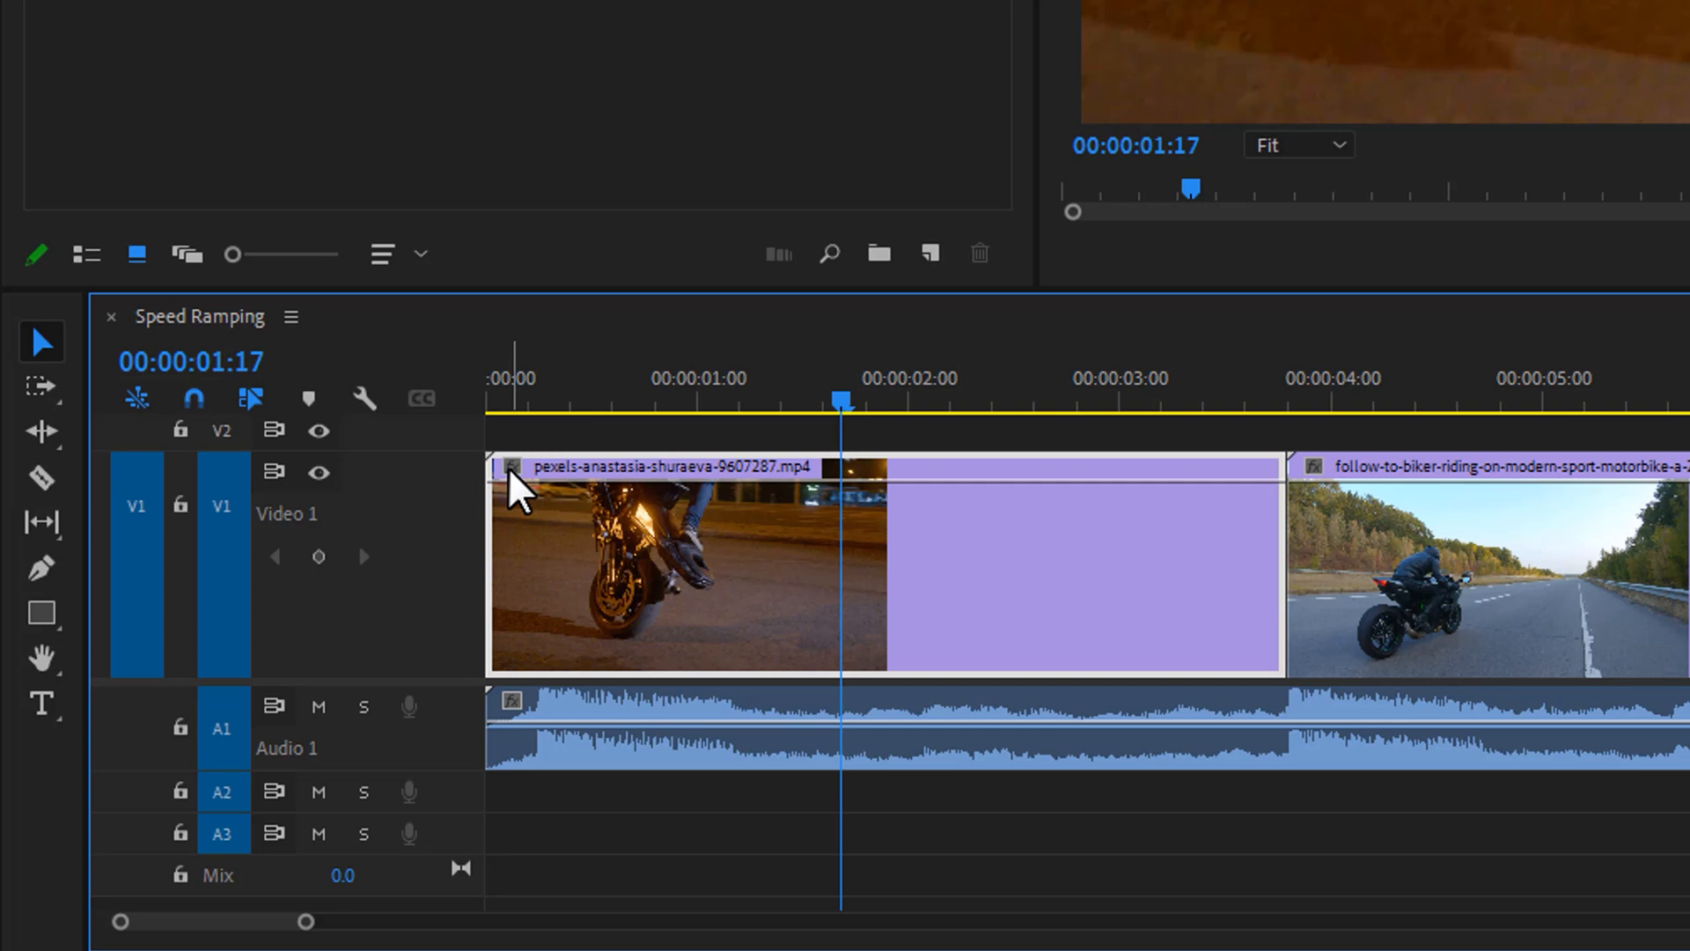
right_click(525, 491)
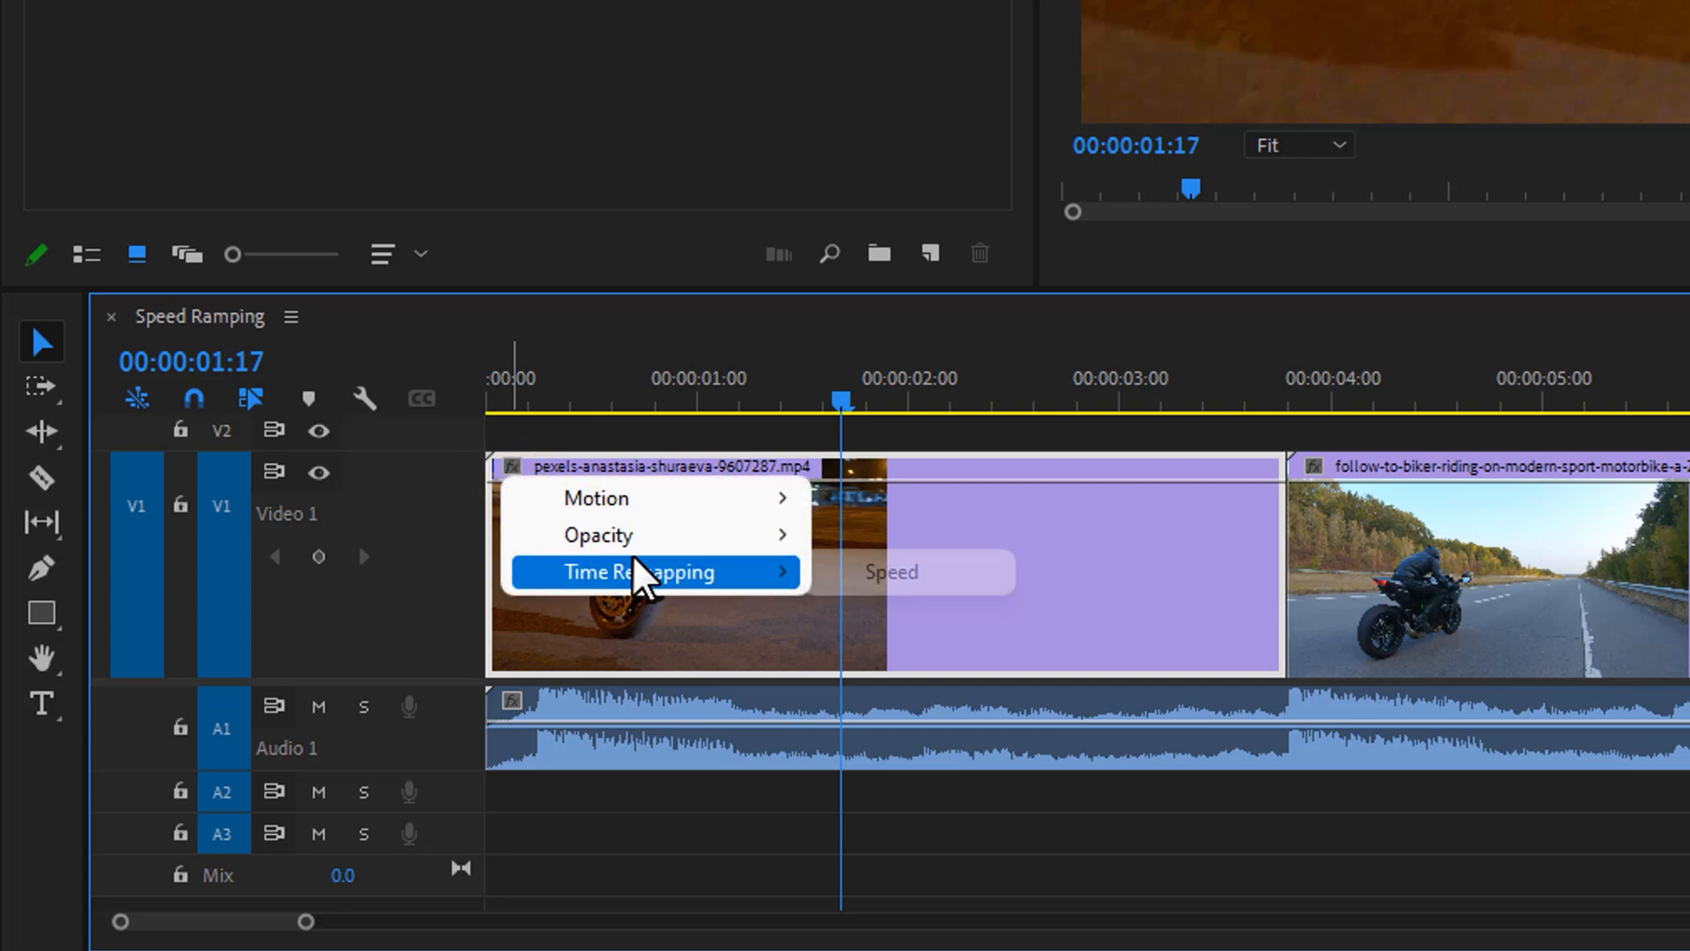
left_click(638, 572)
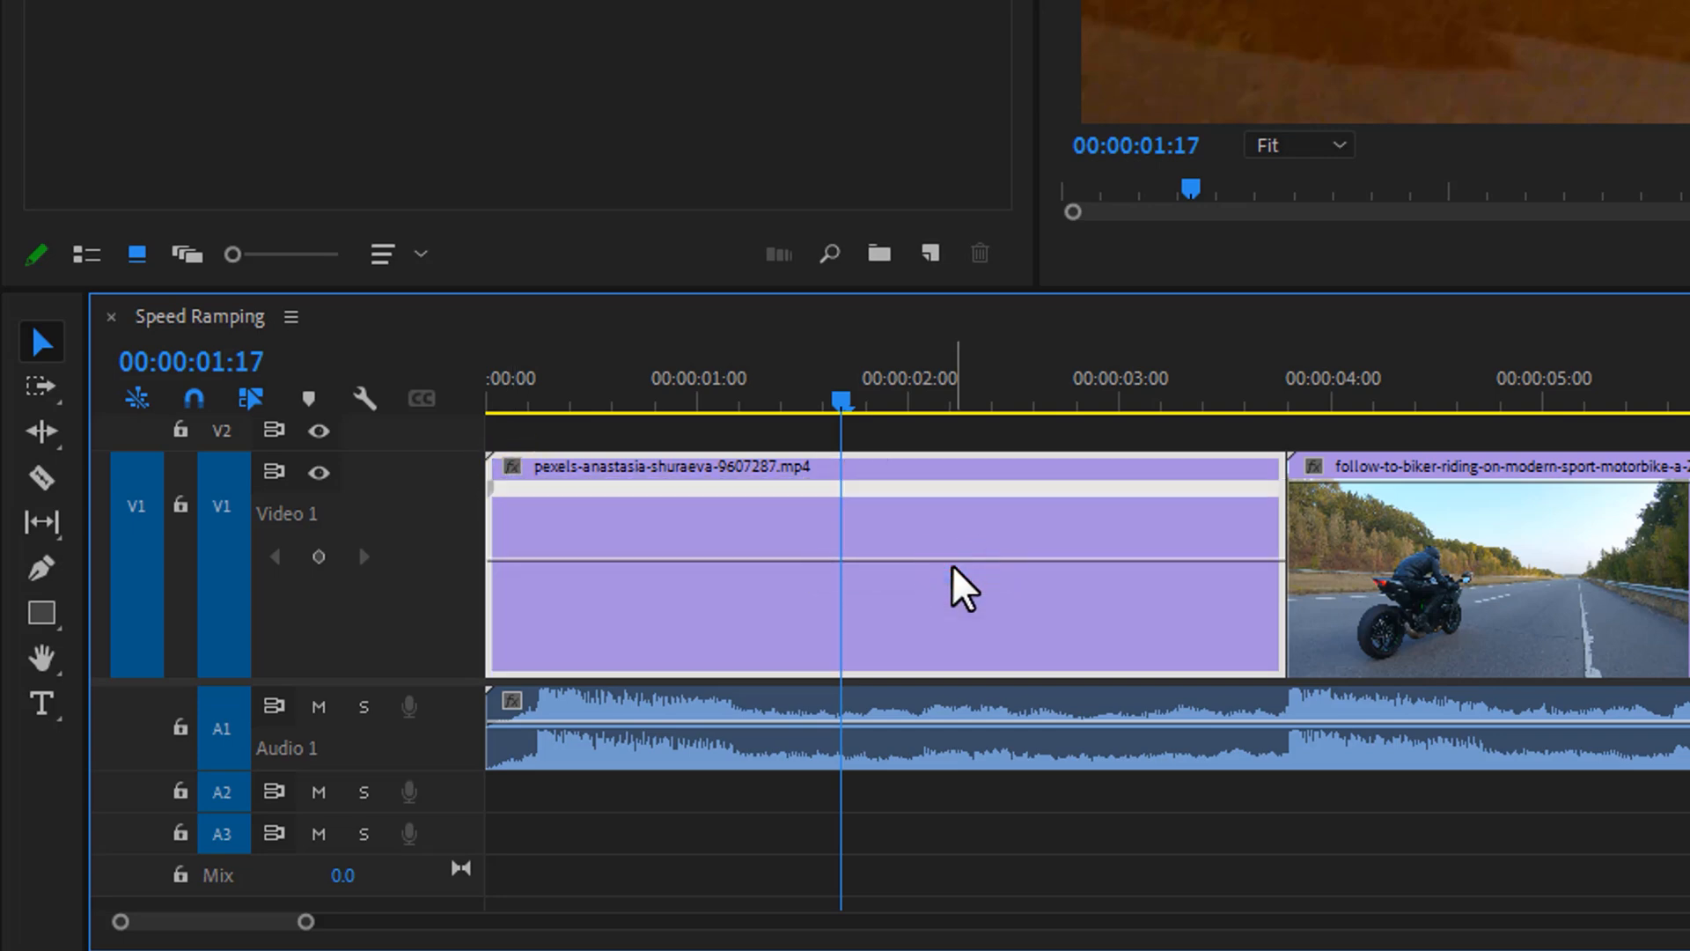
mouse_move(729, 588)
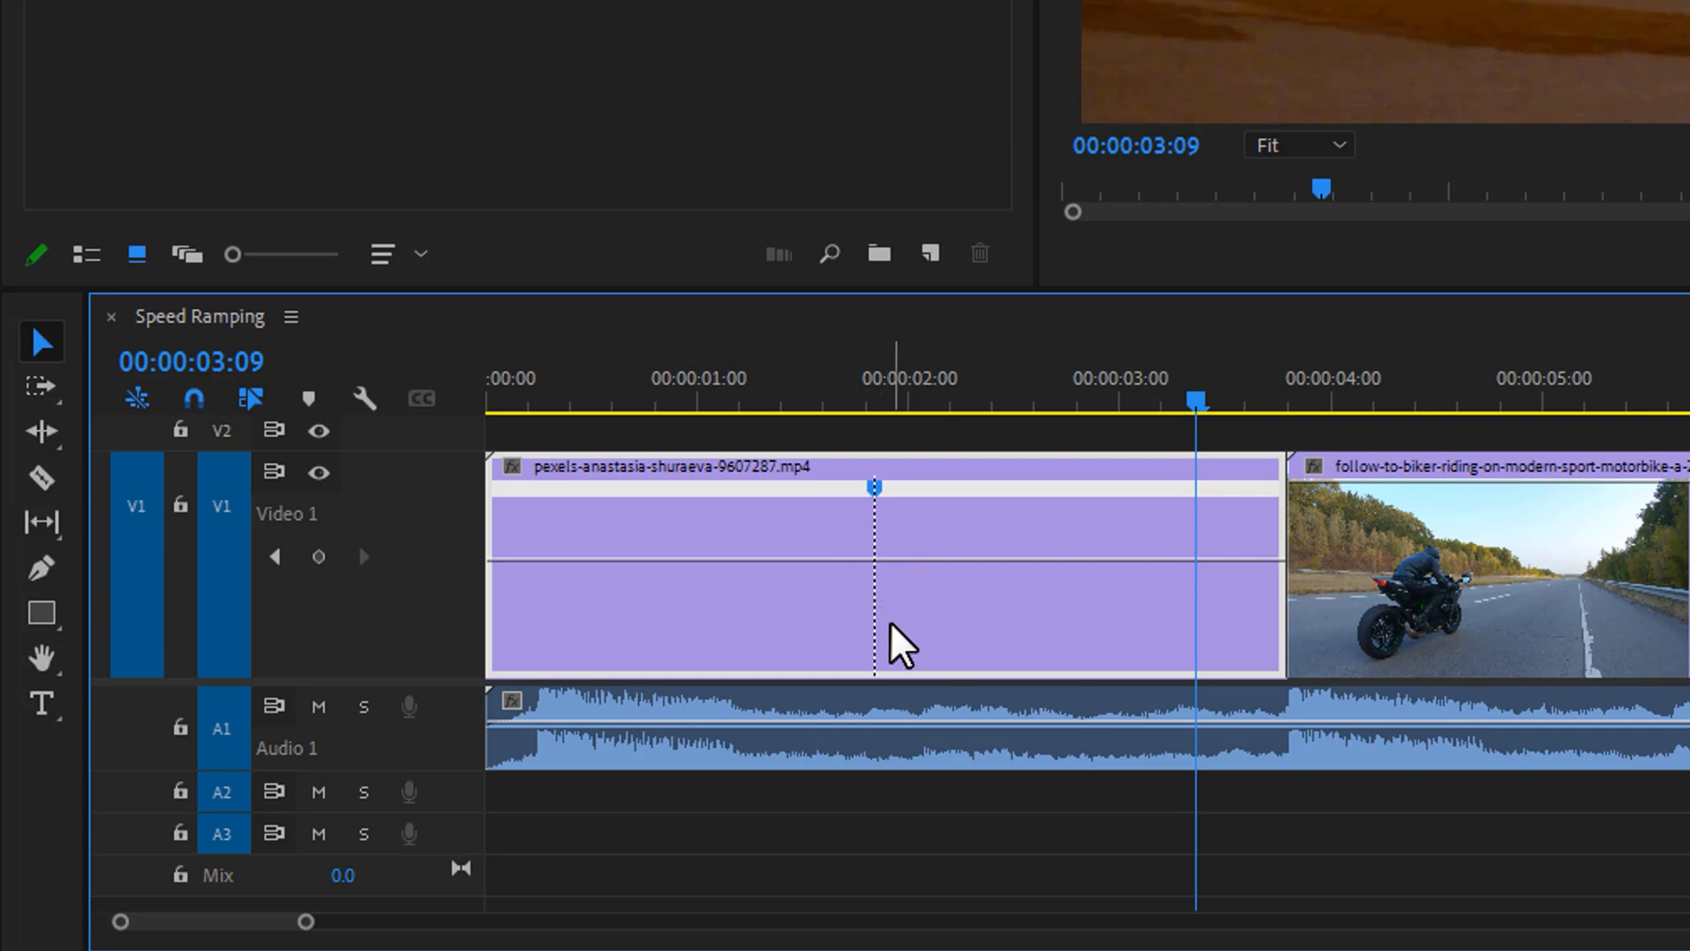
mouse_move(620, 583)
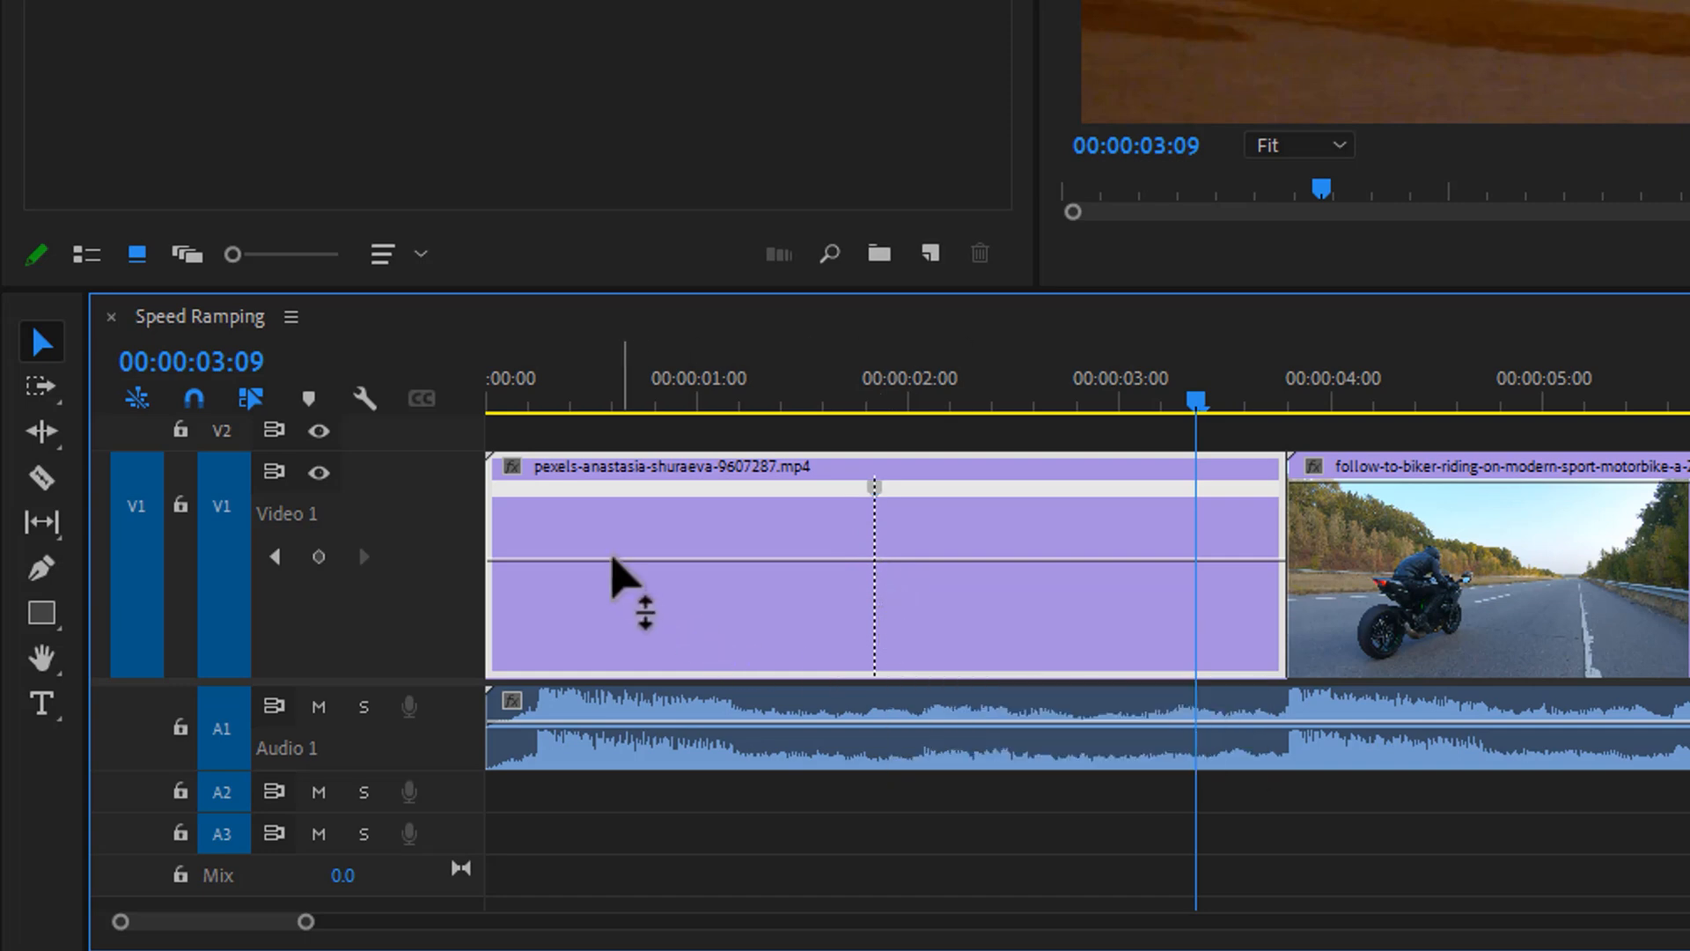
- Raise the first clip's opening to about 500% speed and spread the keyframe into a smooth ramp
left_click_drag(874, 565, 620, 565)
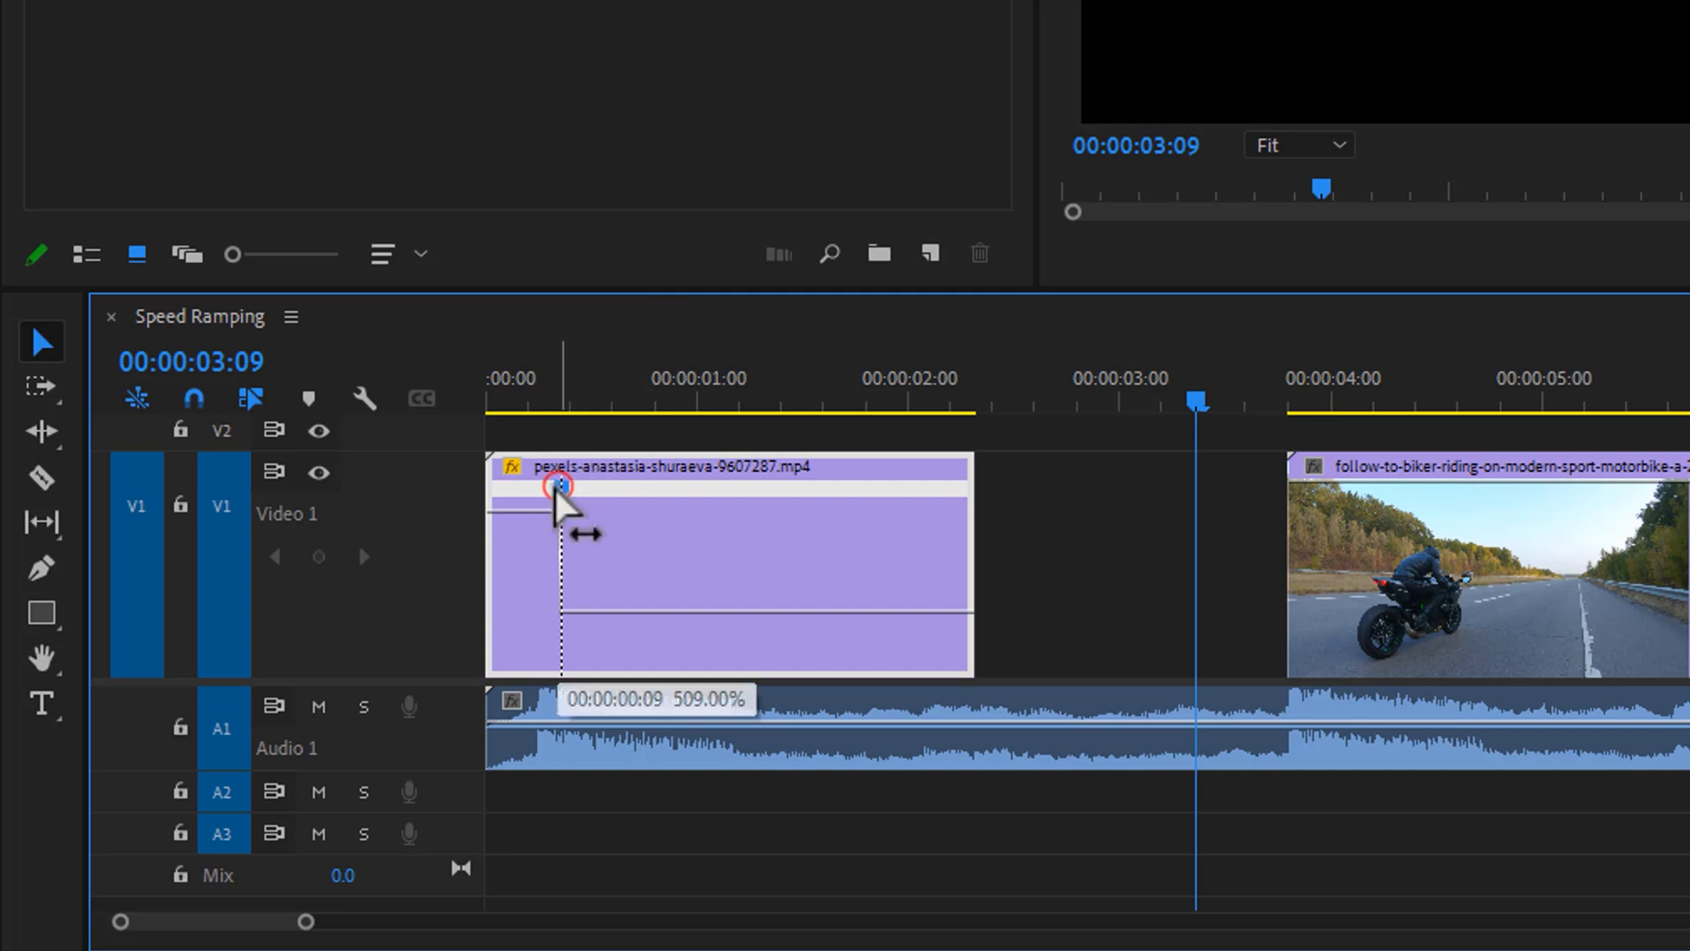
left_click_drag(554, 507, 479, 507)
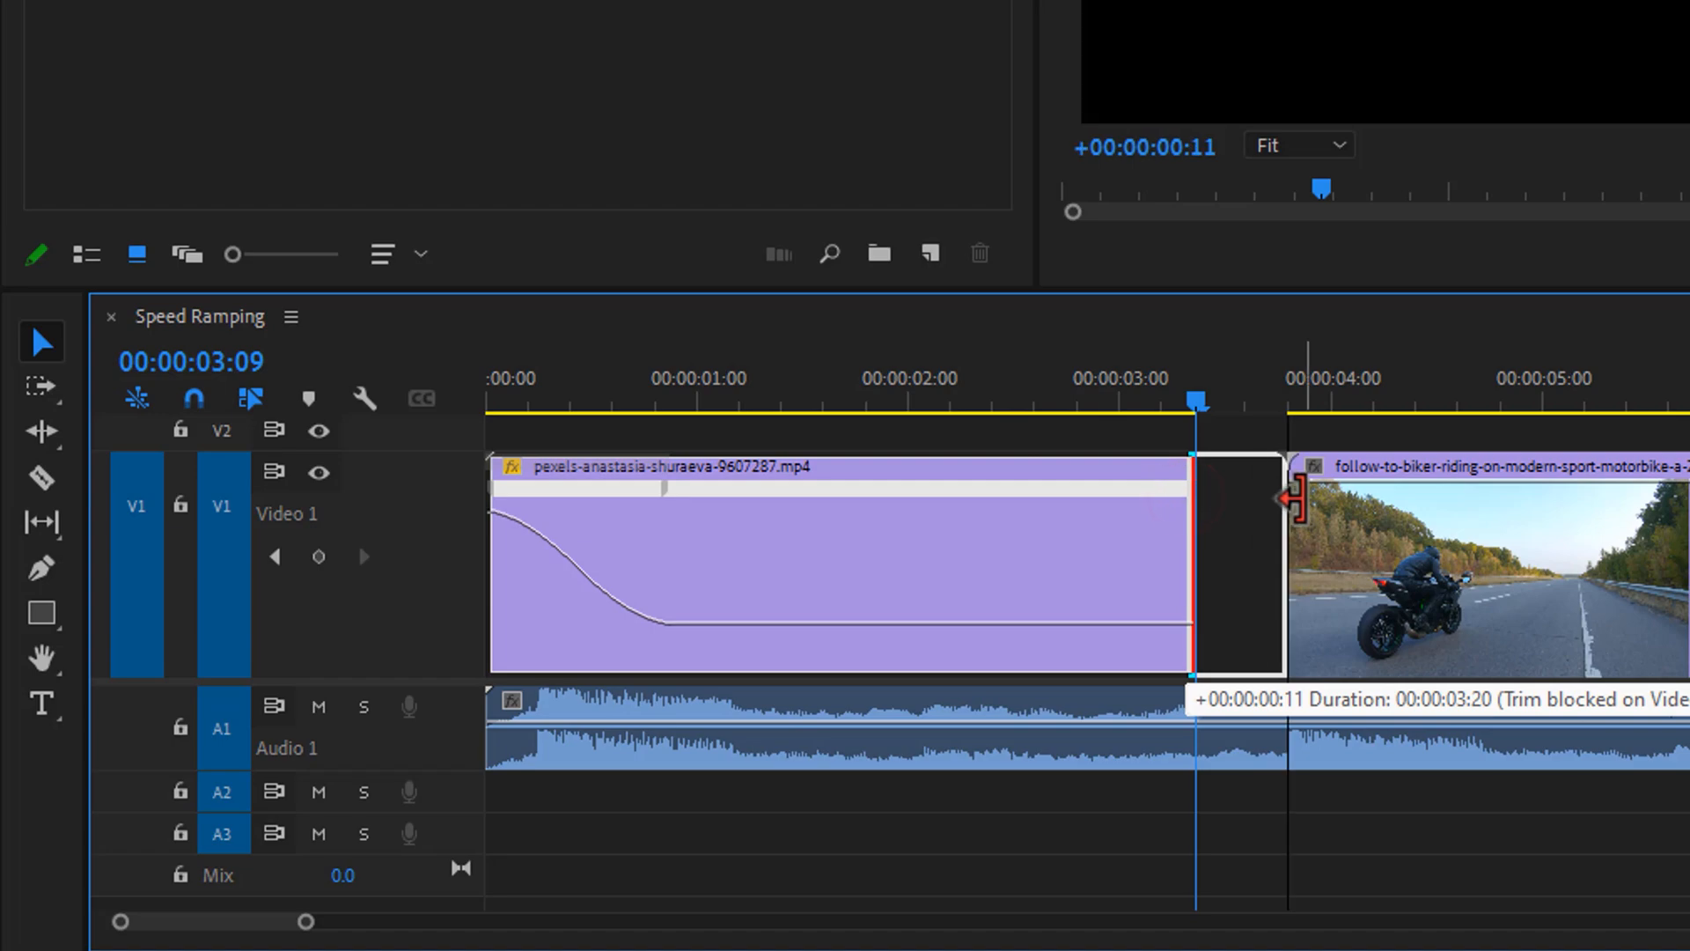
- Play back the first clip's speed ramp to check it, then stop
left_click(490, 399)
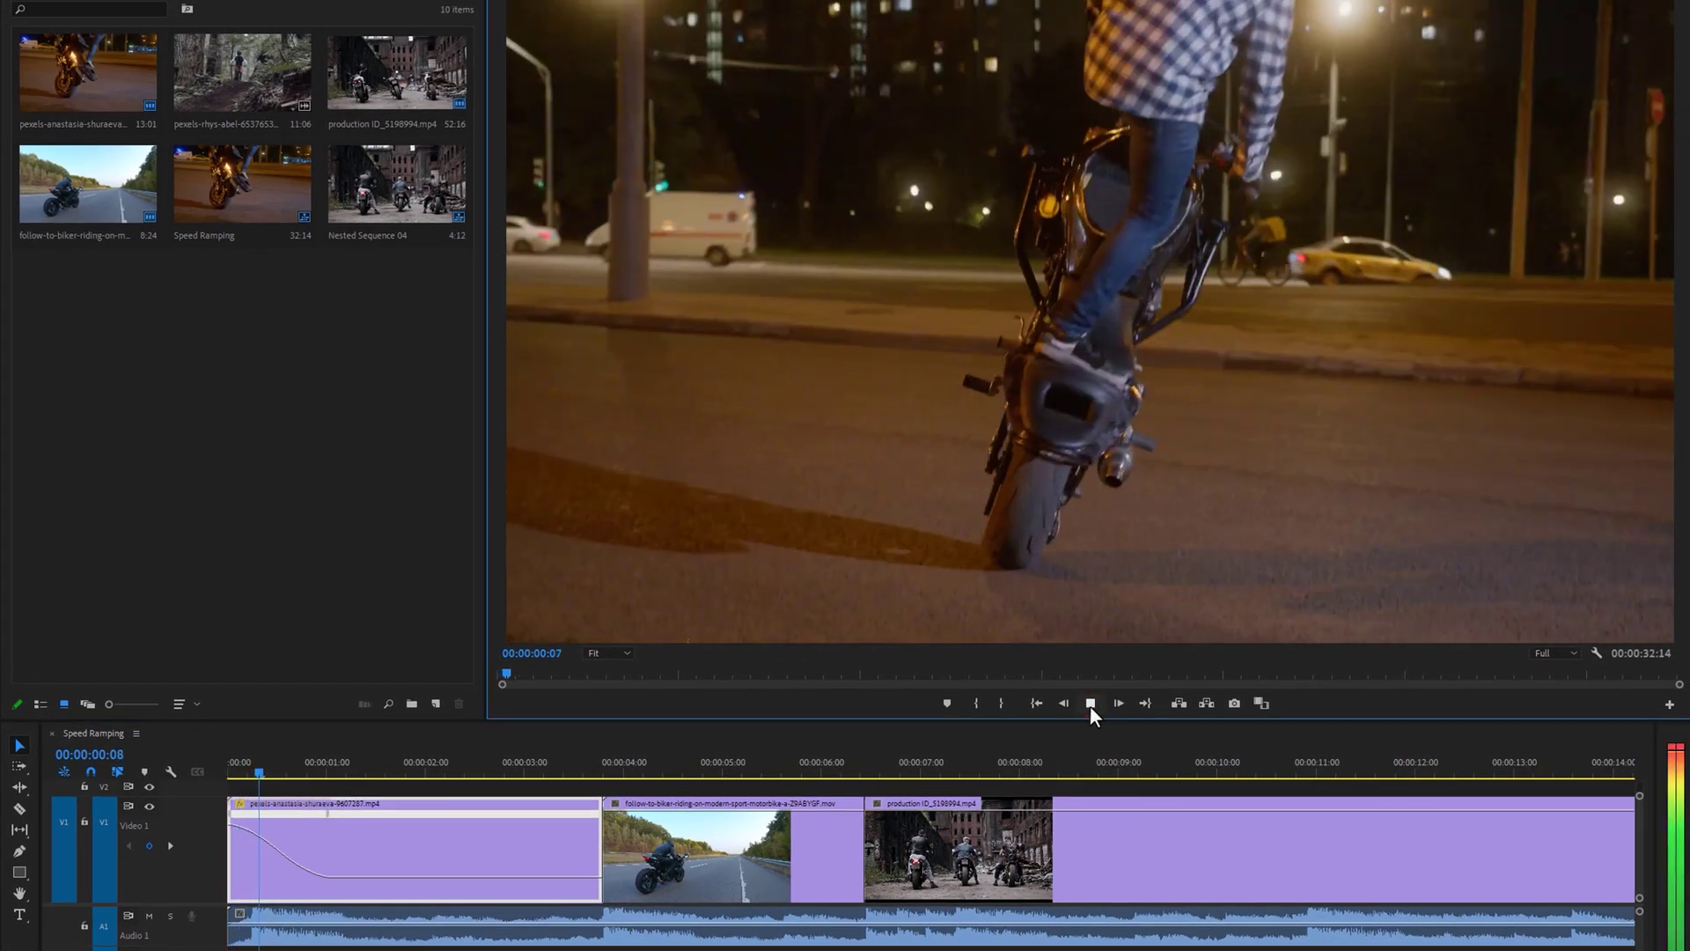
left_click(1090, 704)
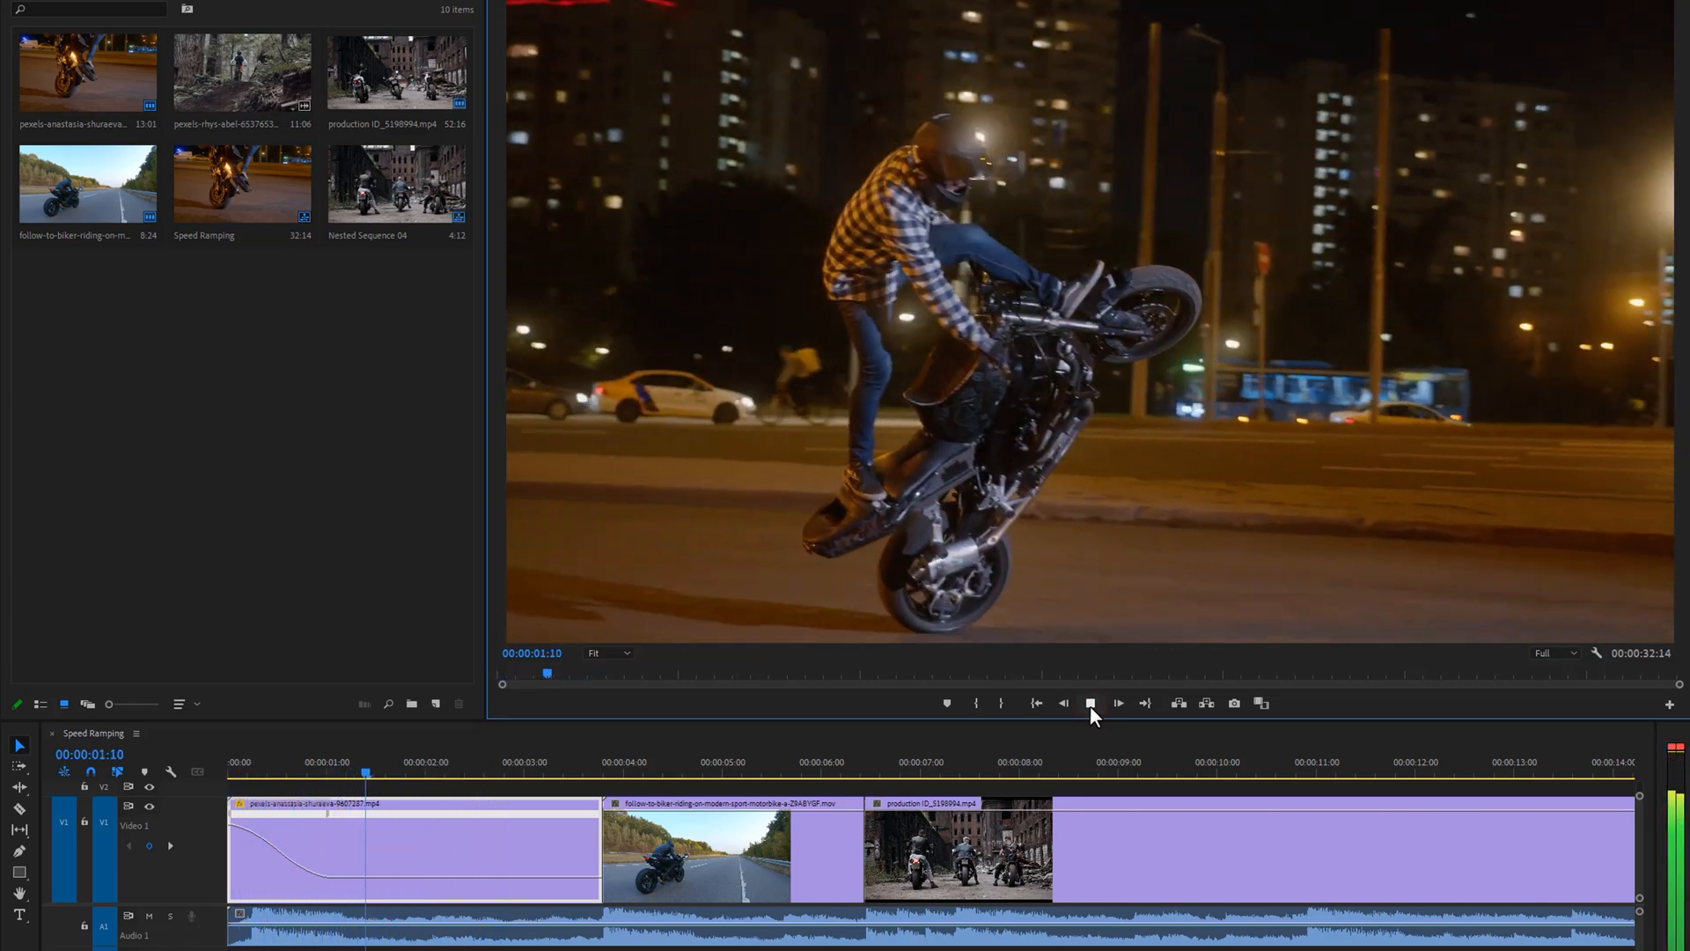
left_click(1091, 704)
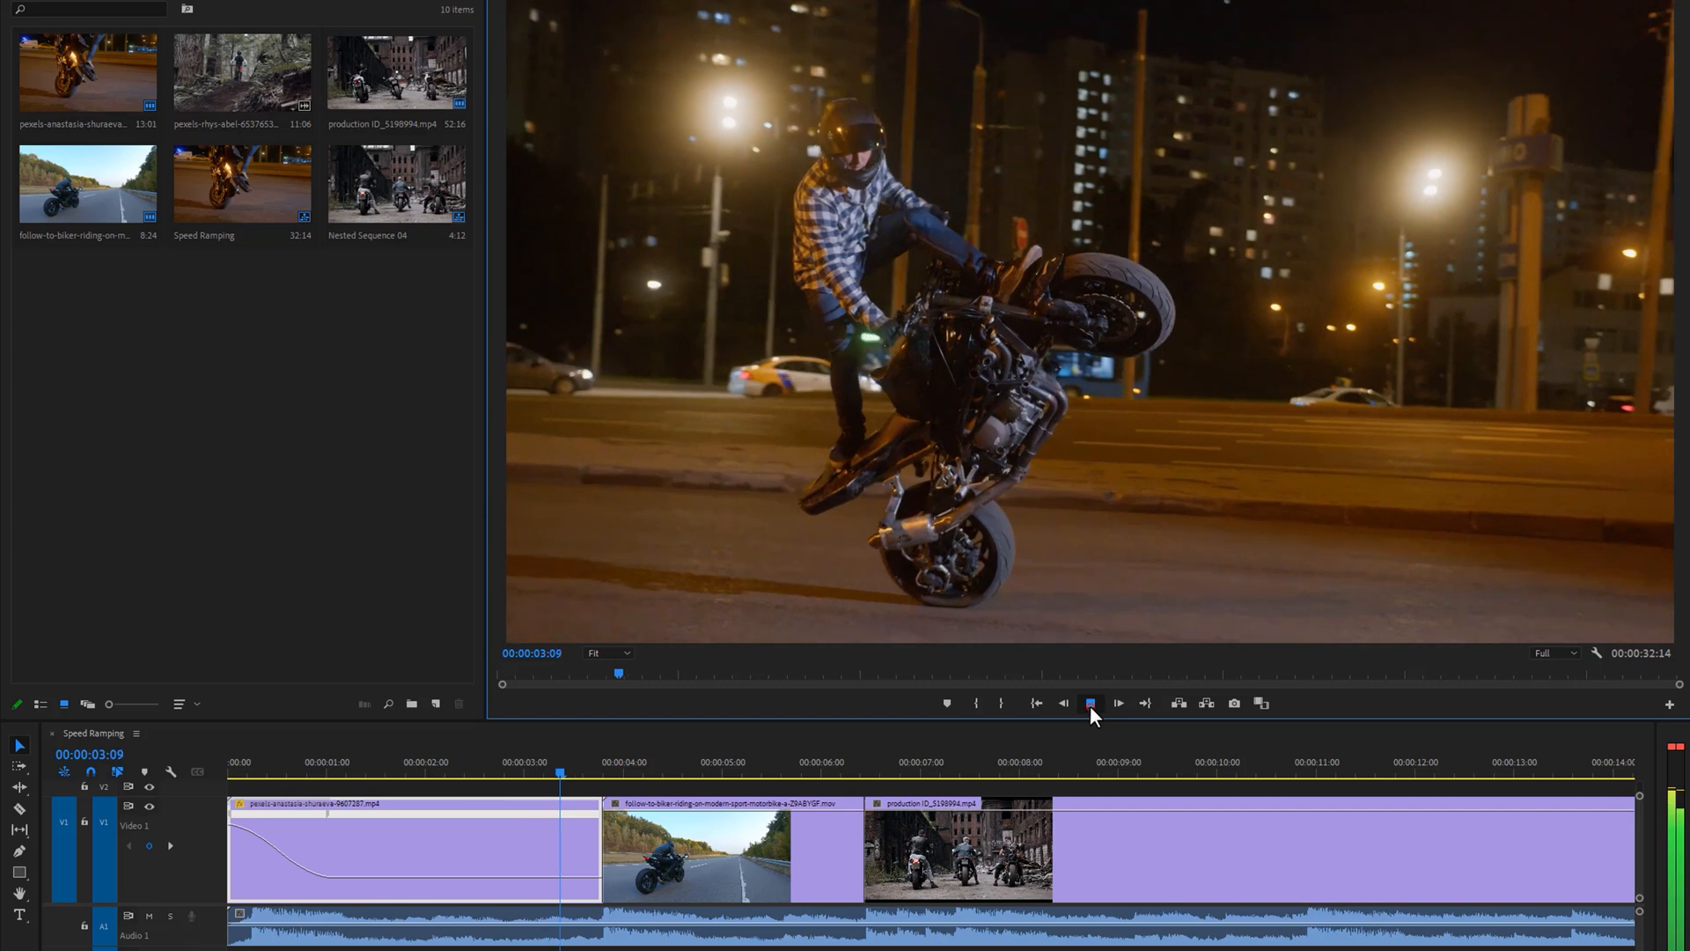
left_click(1092, 704)
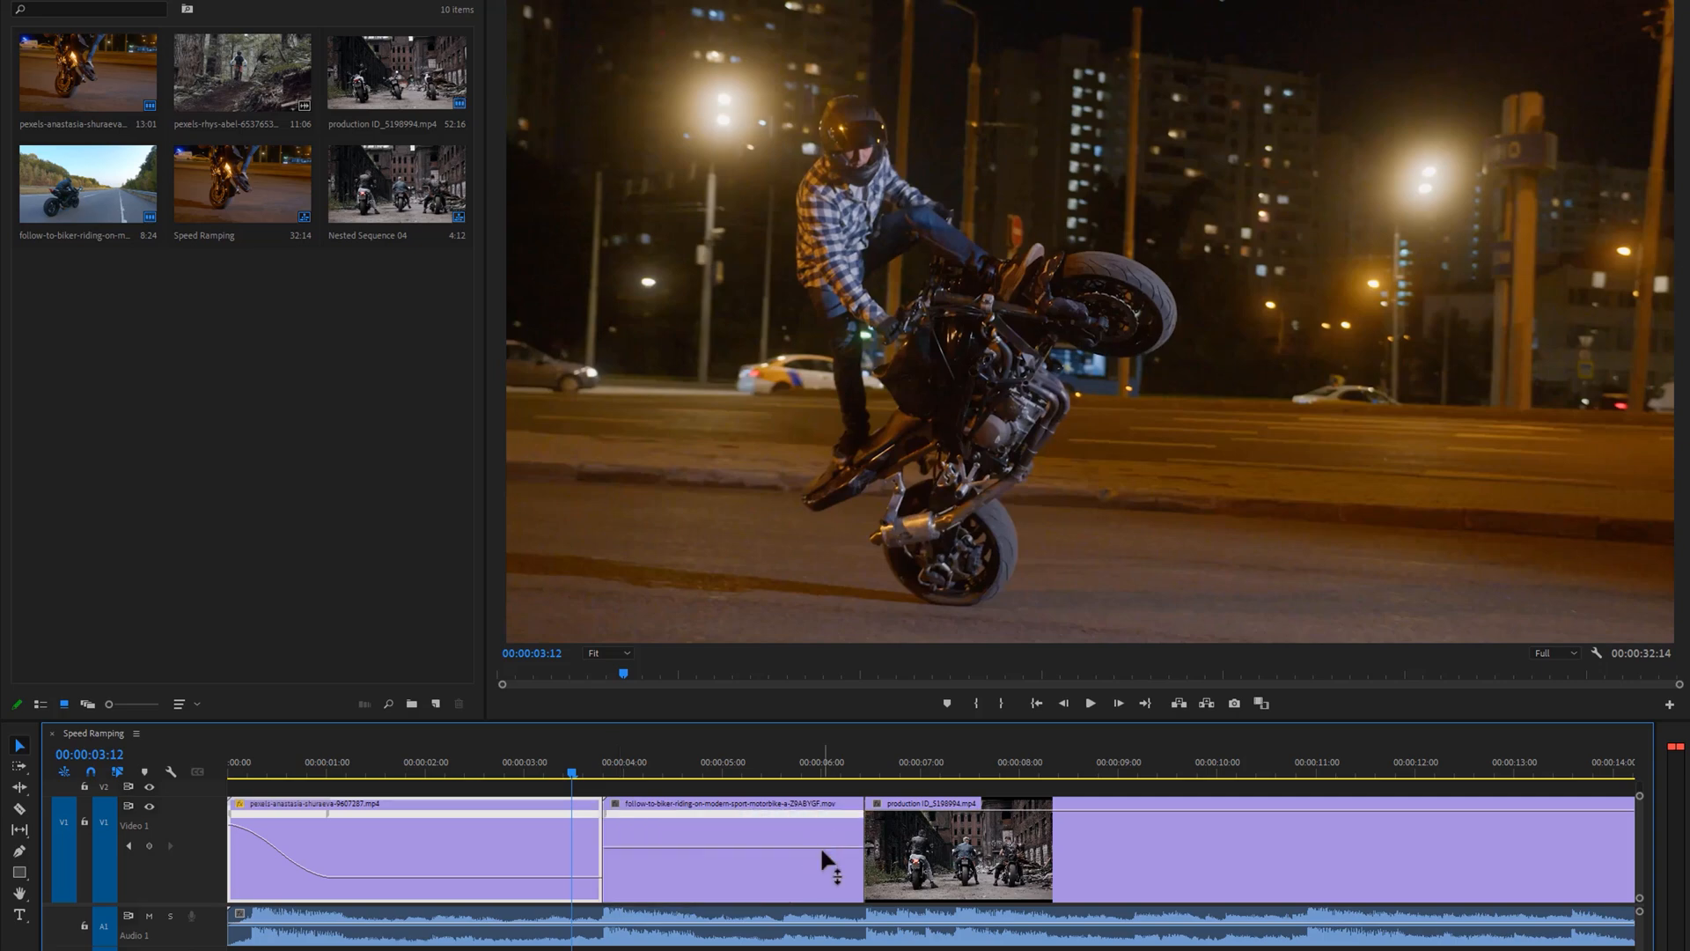
- Add a speed keyframe to the second clip and spread it into a smooth fast-to-normal ramp
left_click(767, 794)
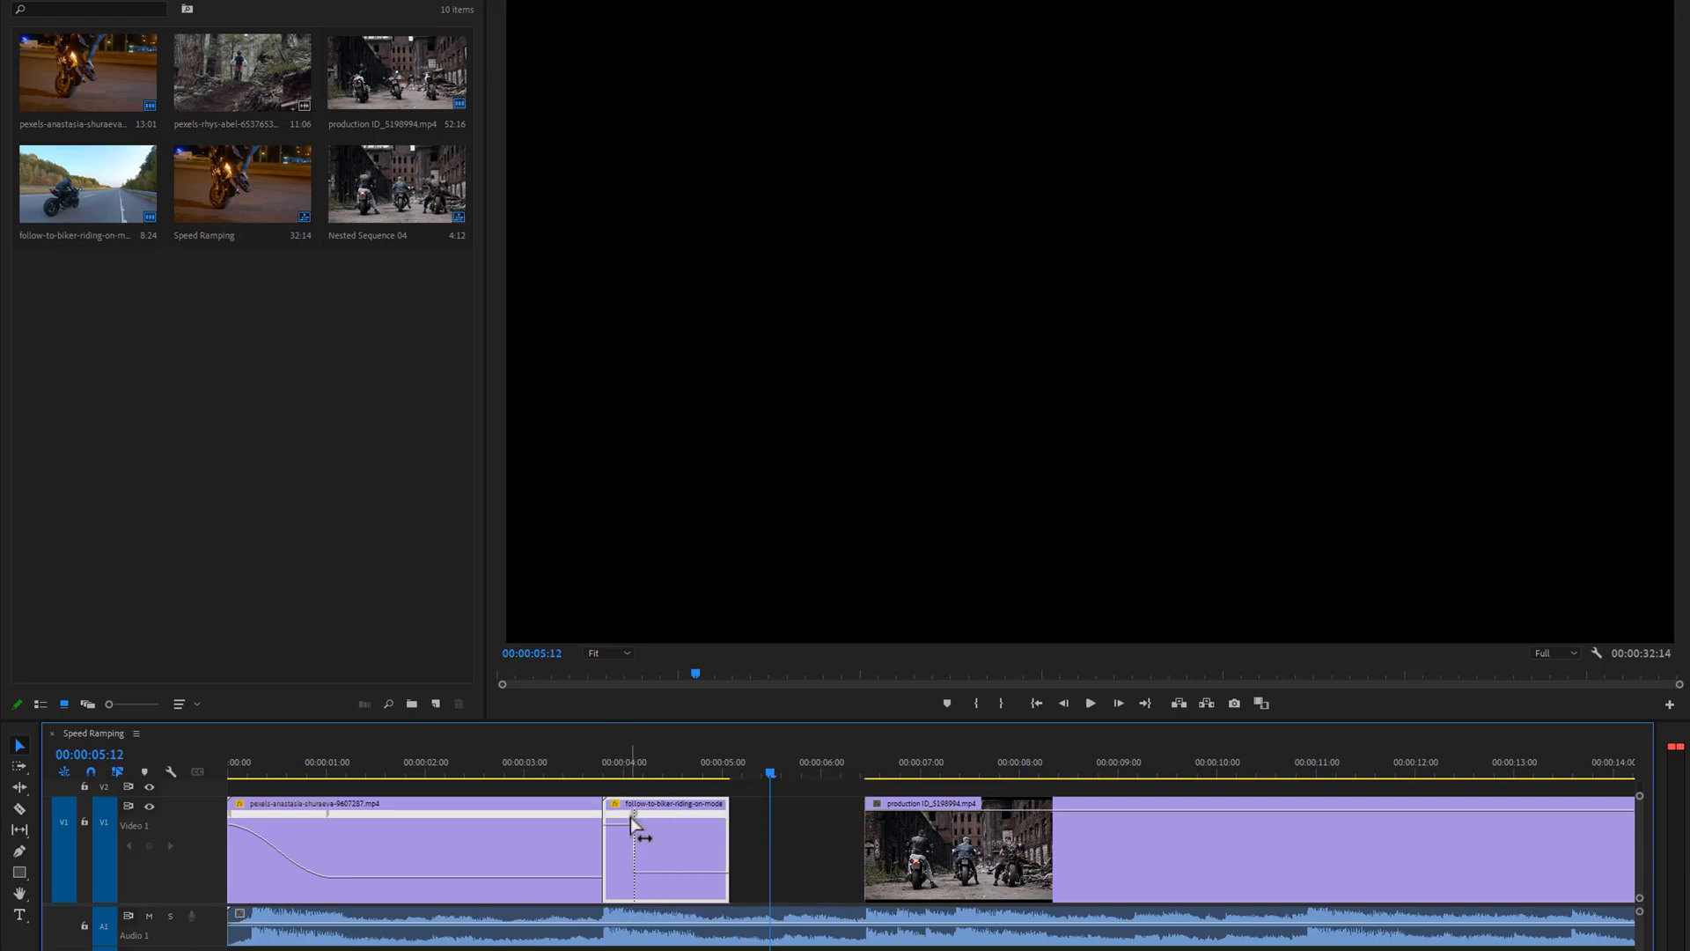
left_click_drag(634, 829, 676, 829)
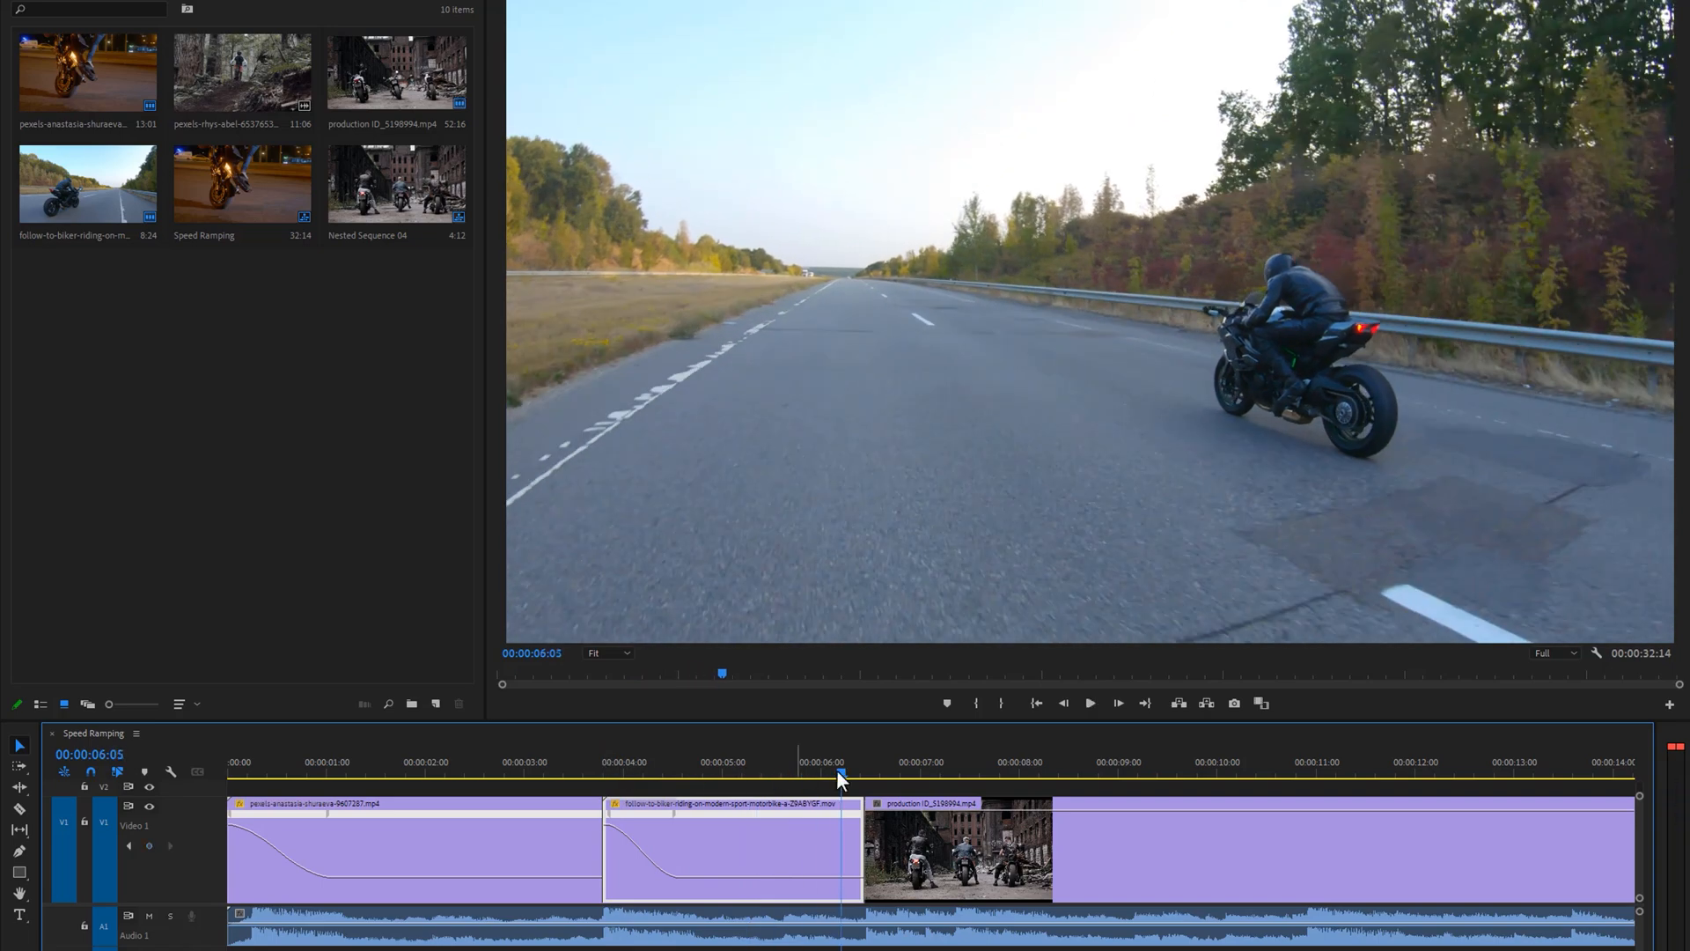
- Show speed keyframes on the third clip and cut it with Ctrl+K at the chosen points
left_click(865, 778)
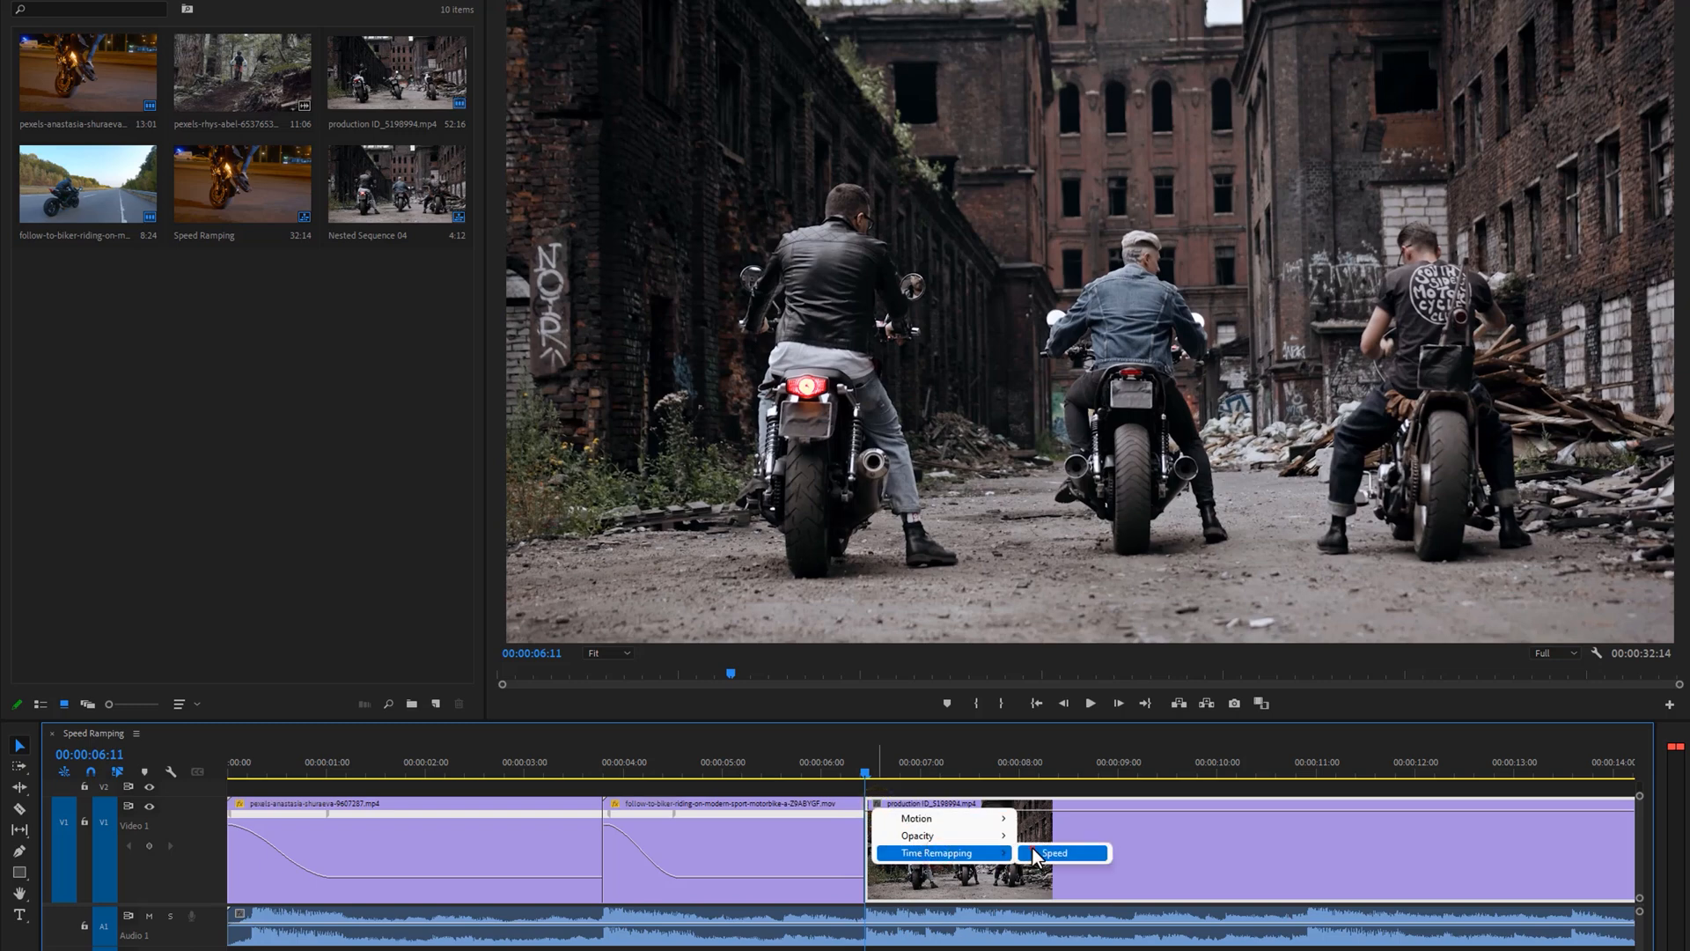
left_click(1058, 852)
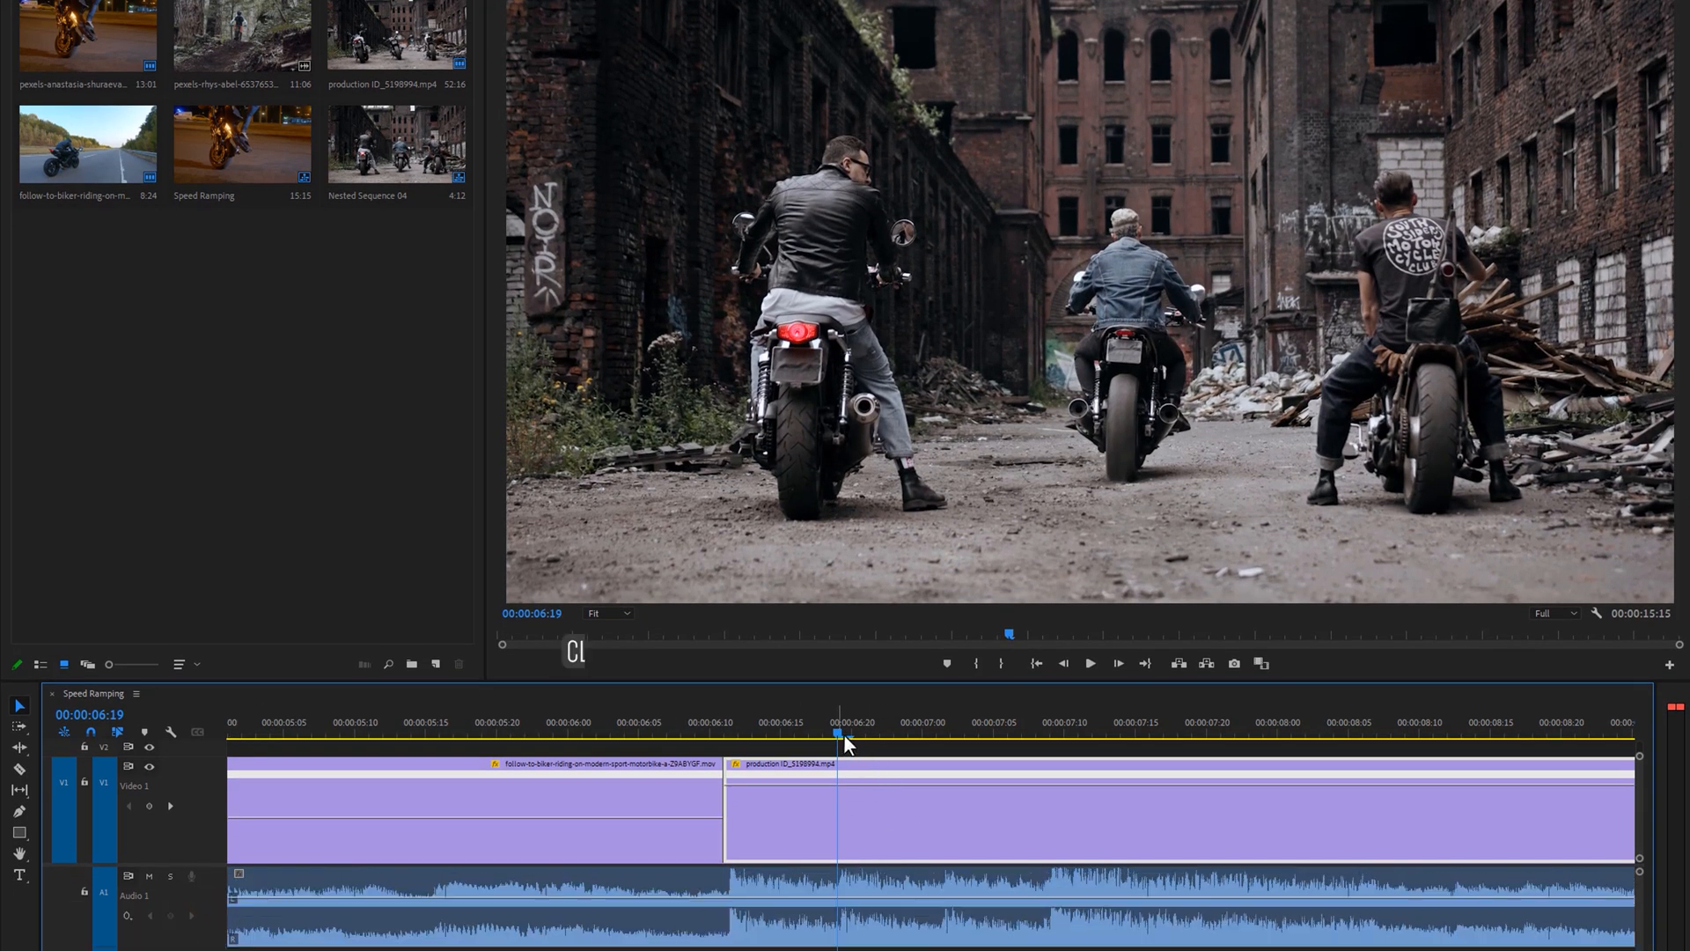
key("Ctrl+K")
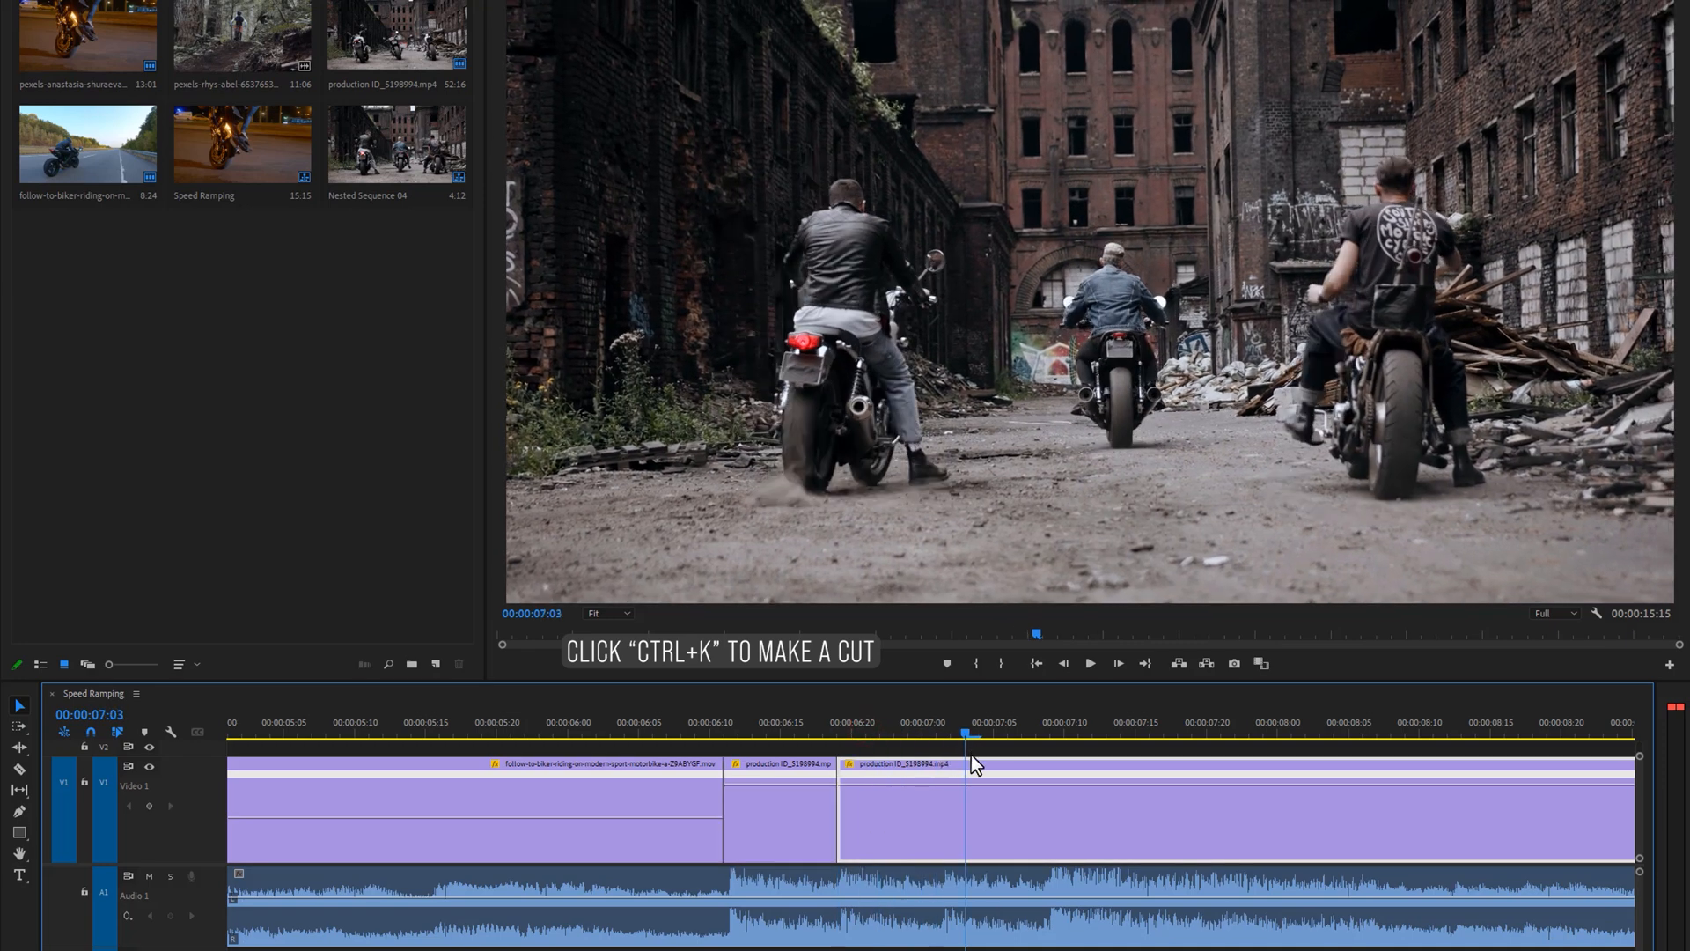
key("ctrl+k")
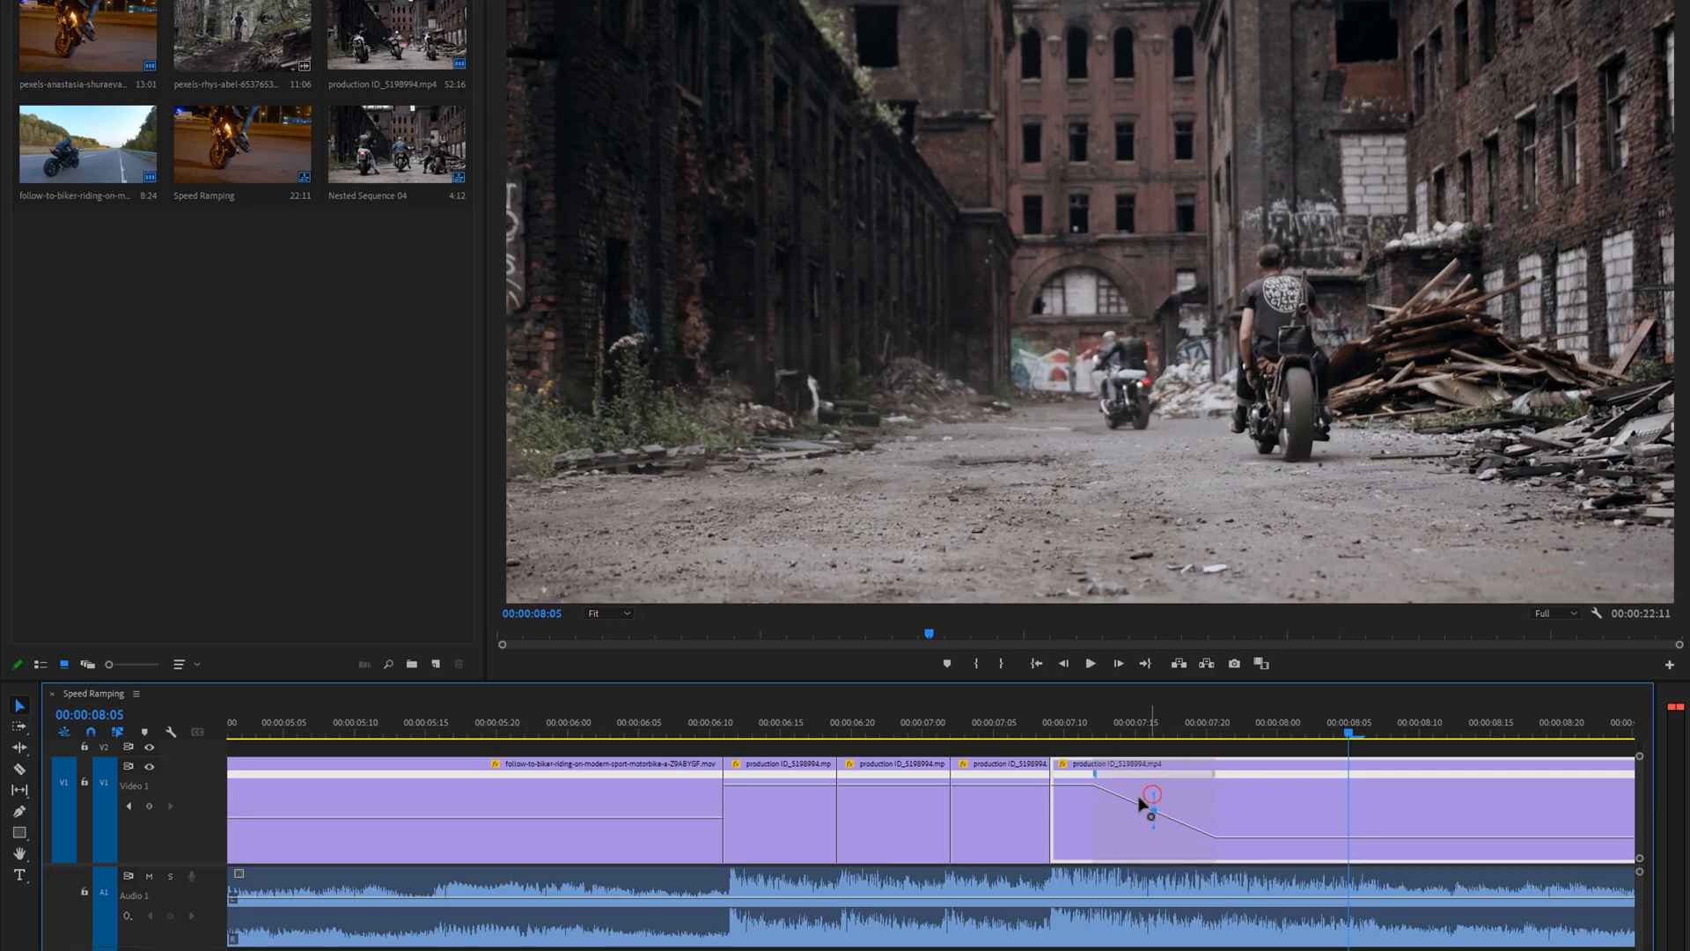
- Curve the ride piece's speed change into a gradual ramp
left_click_drag(1153, 793, 1088, 787)
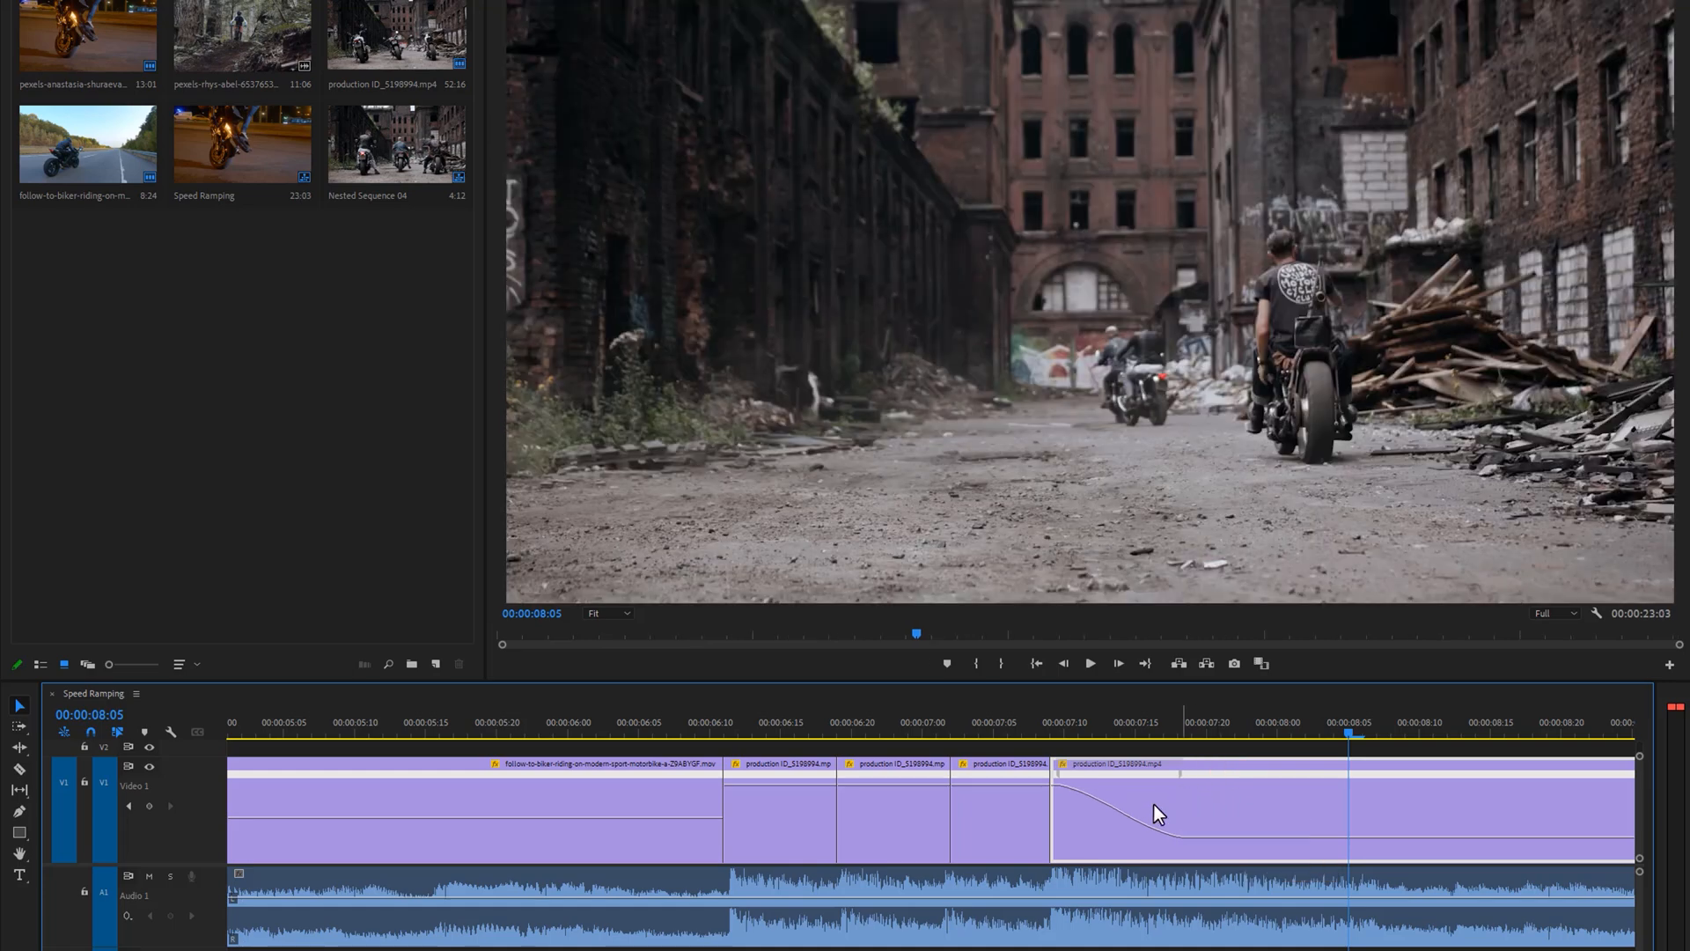
- Play the cut-up ride section from its start twice to review it
left_click(722, 752)
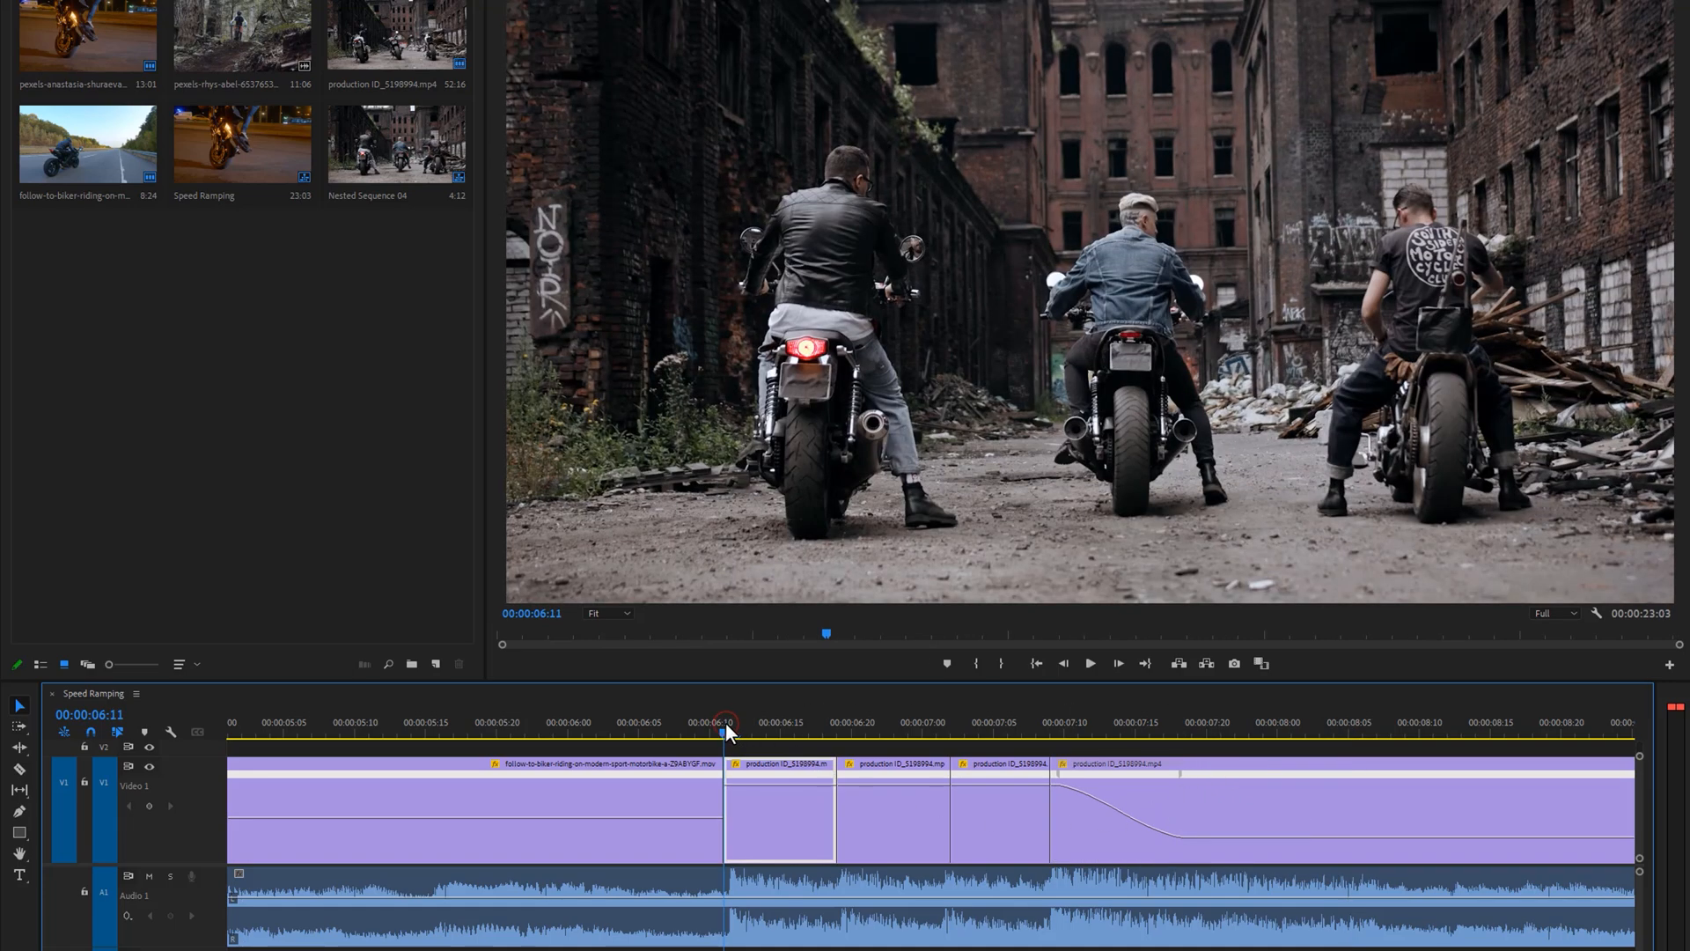
left_click(1092, 662)
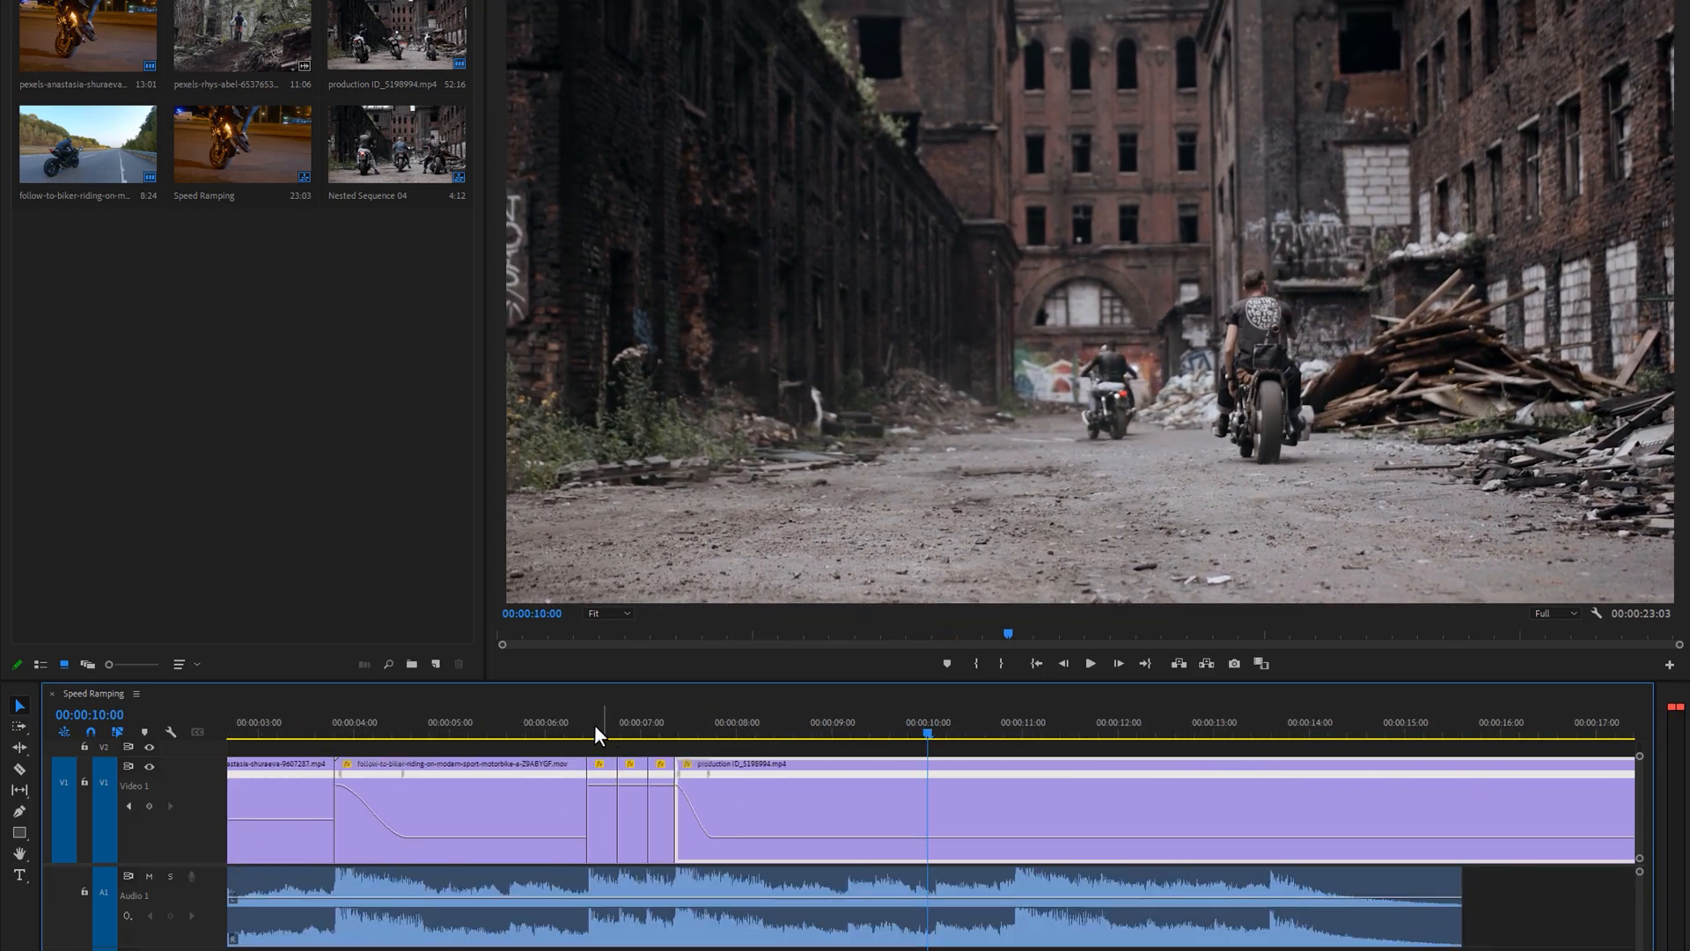
left_click(586, 740)
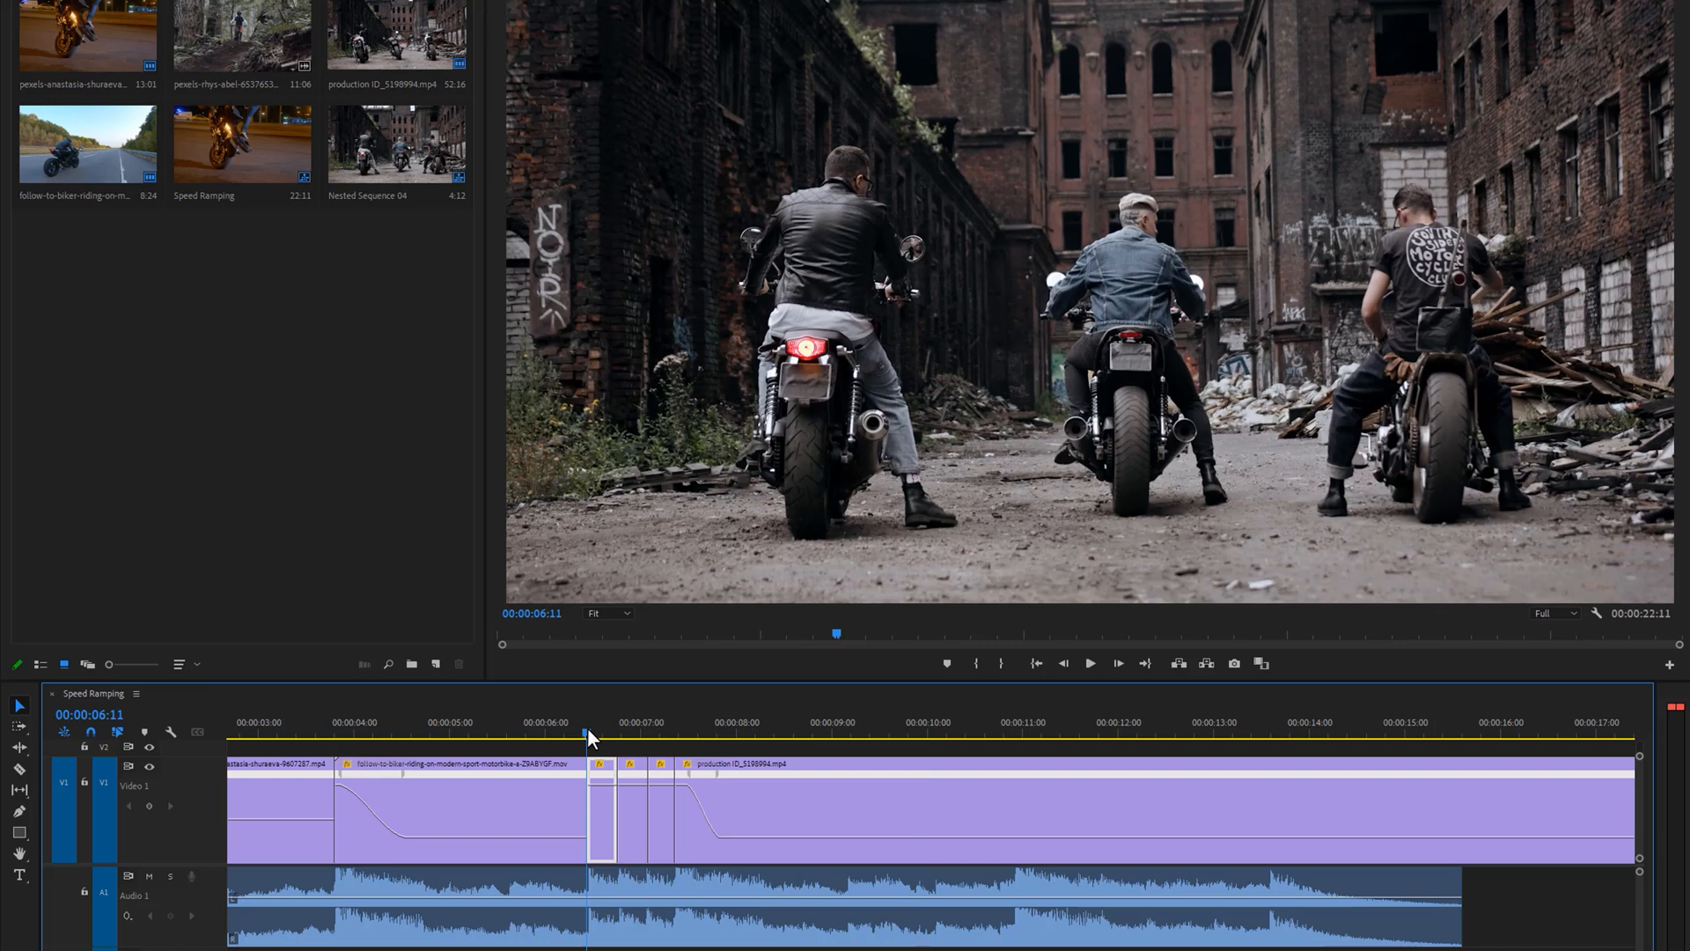
left_click(1092, 664)
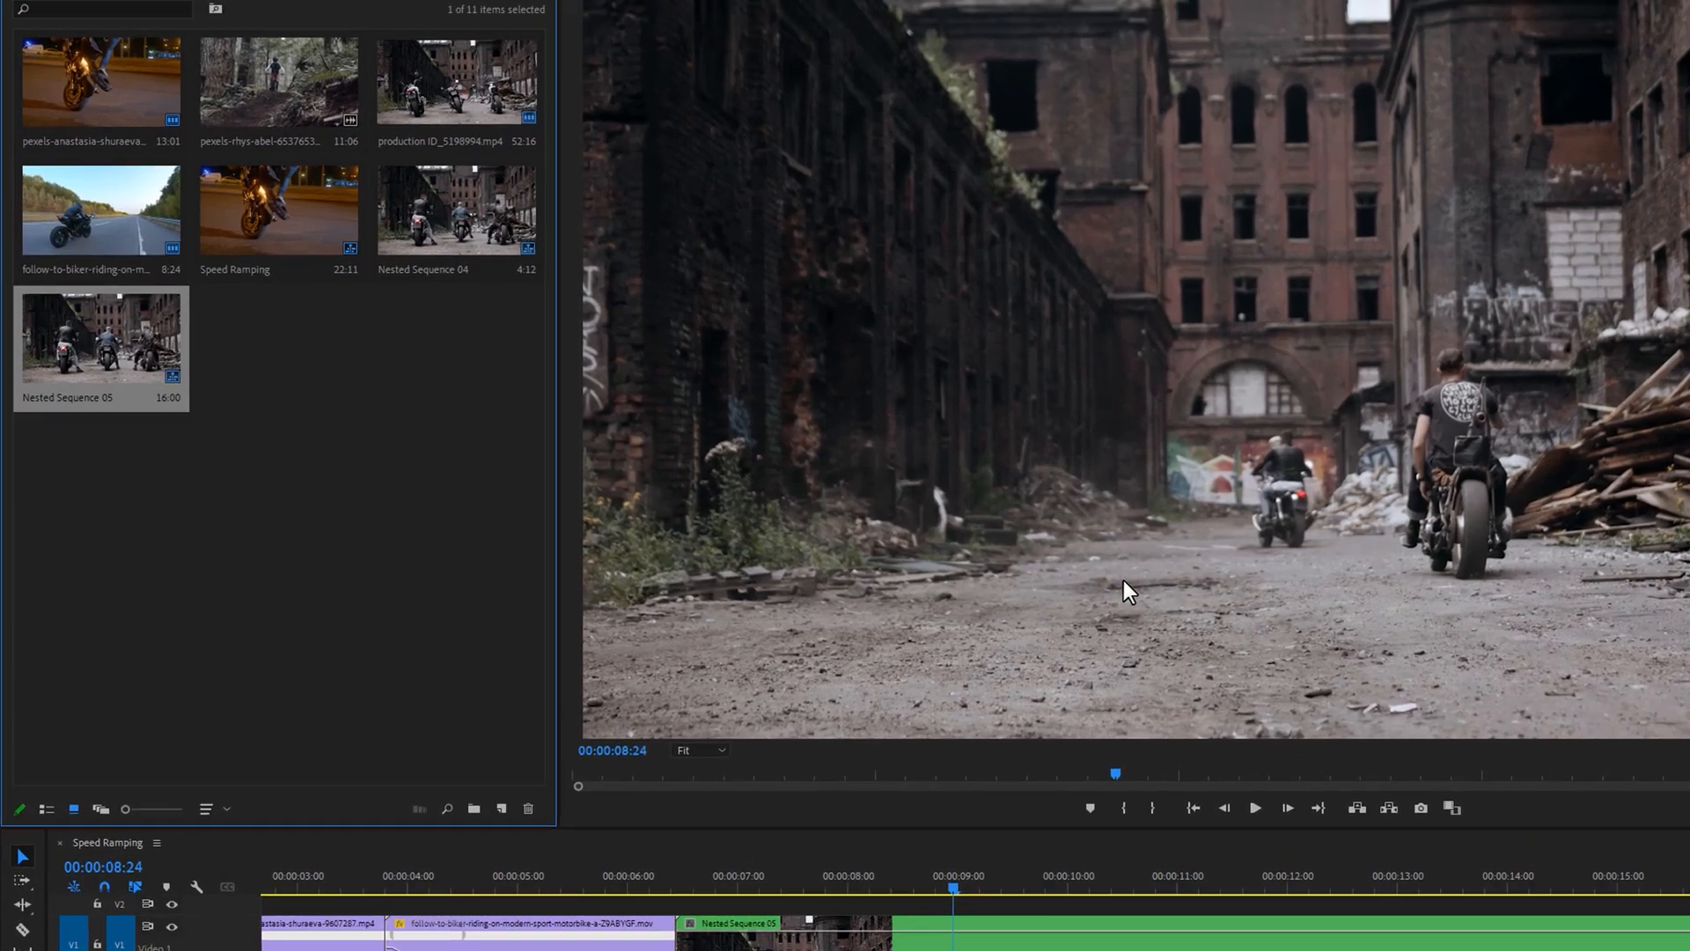
- Search effects for 'warp', apply Warp Stabilizer to Nested Sequence 05 and view its Effect Controls
left_click(208, 12)
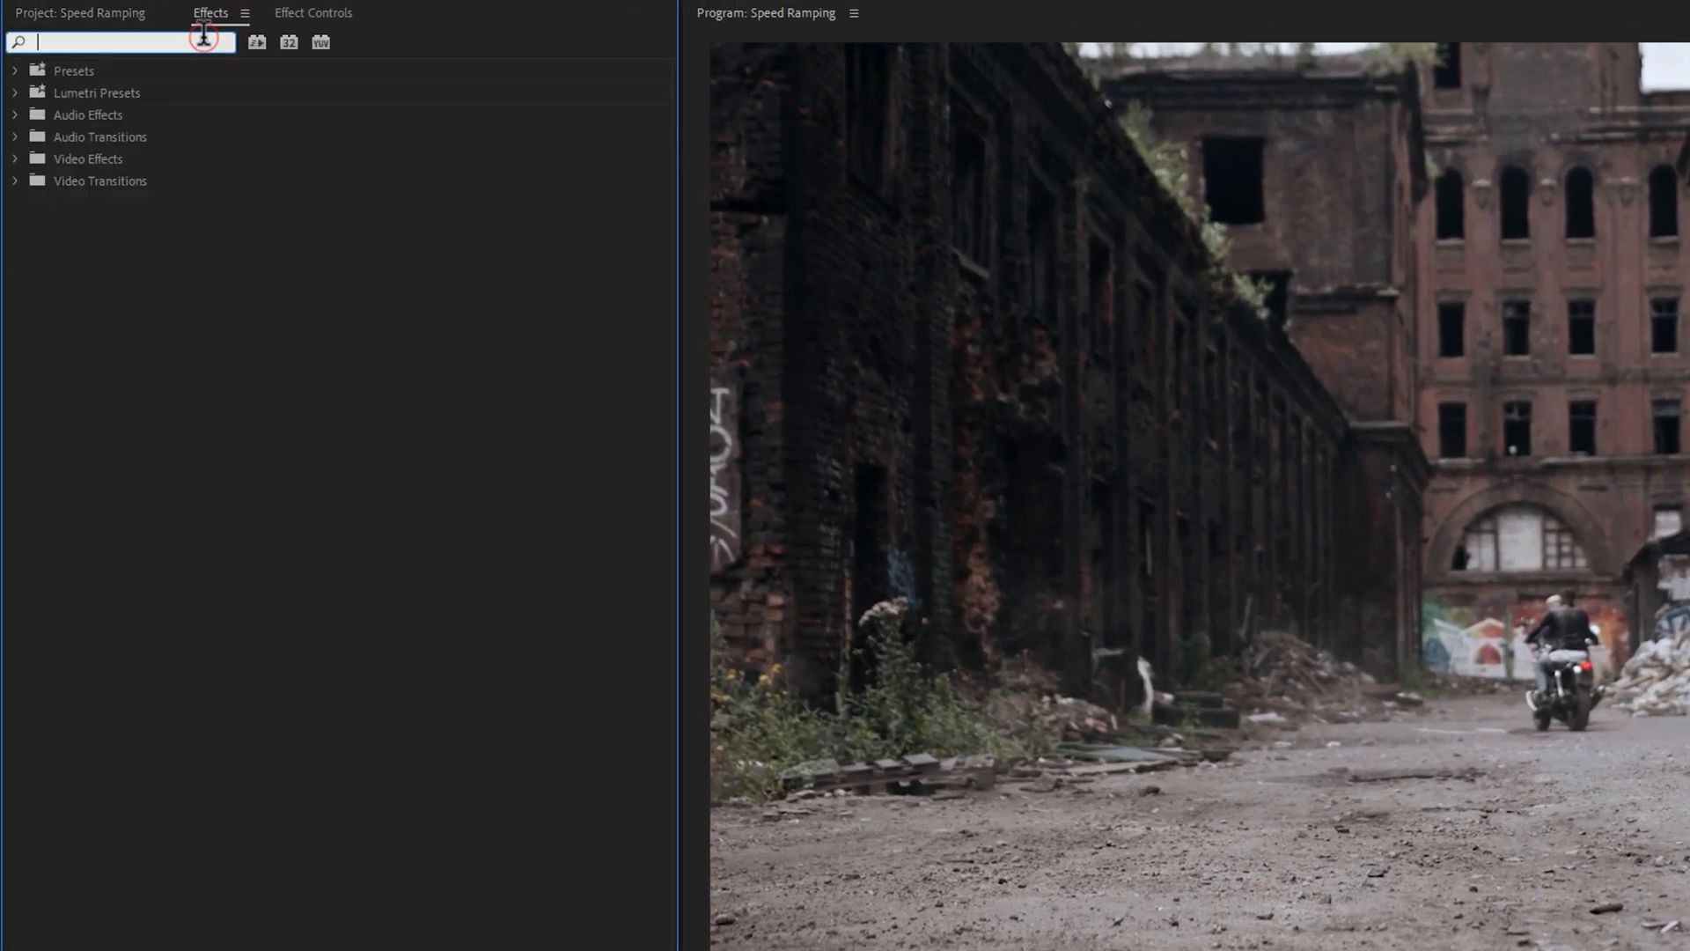
type("warp")
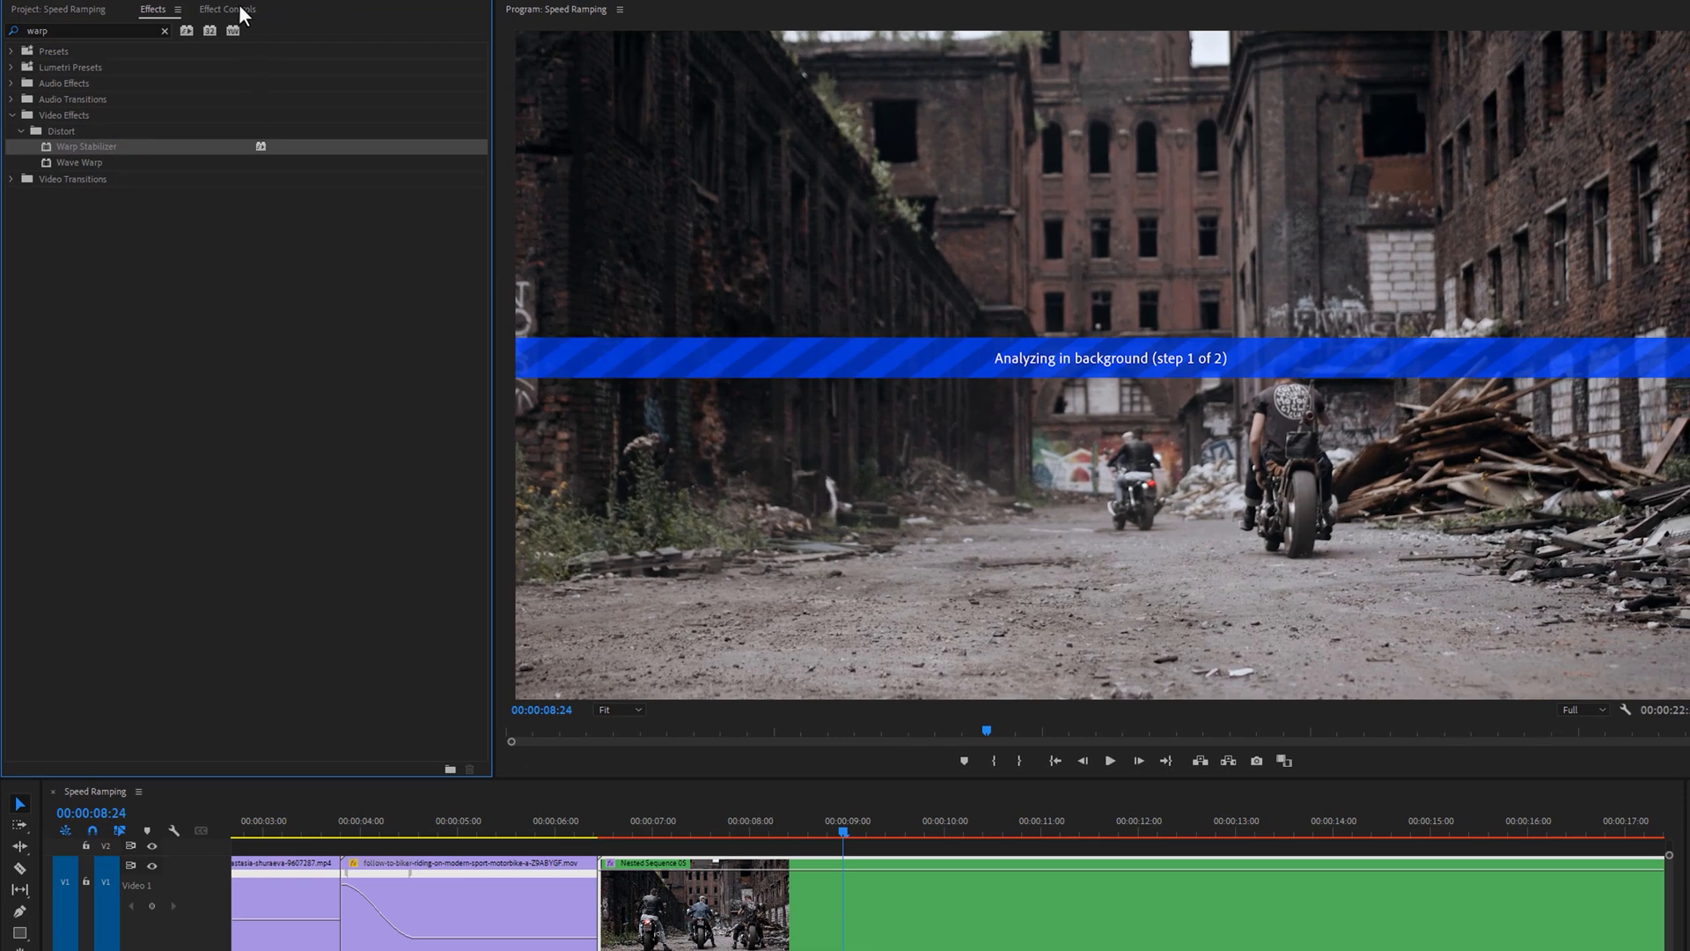
left_click(225, 8)
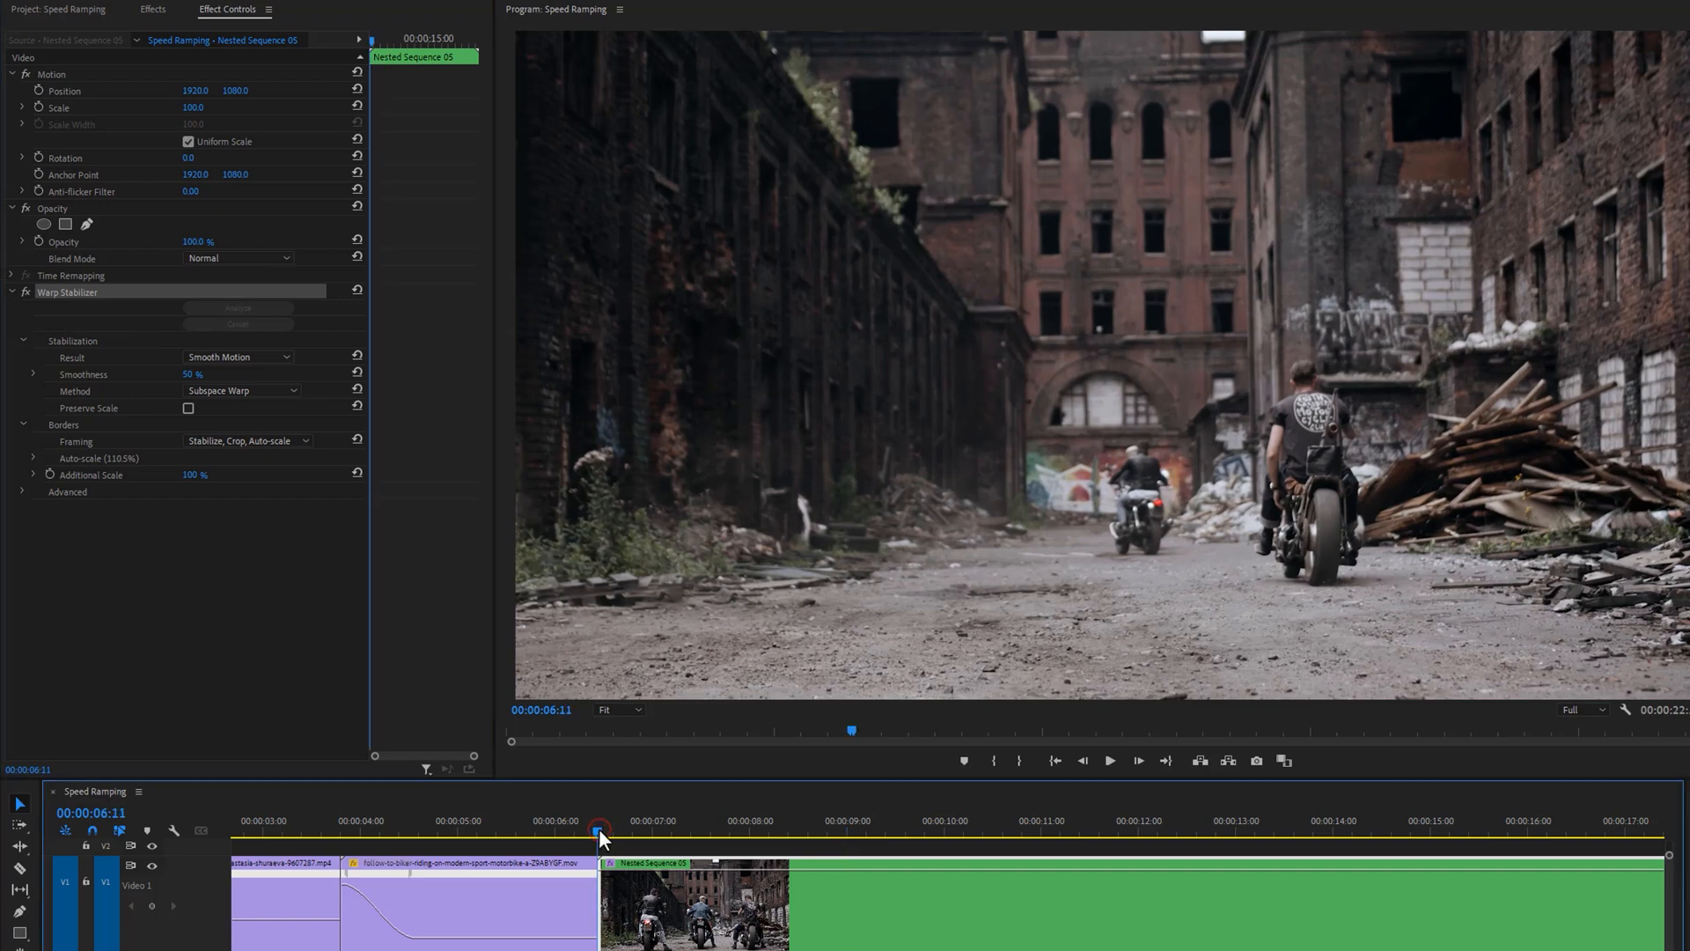
left_click(1110, 761)
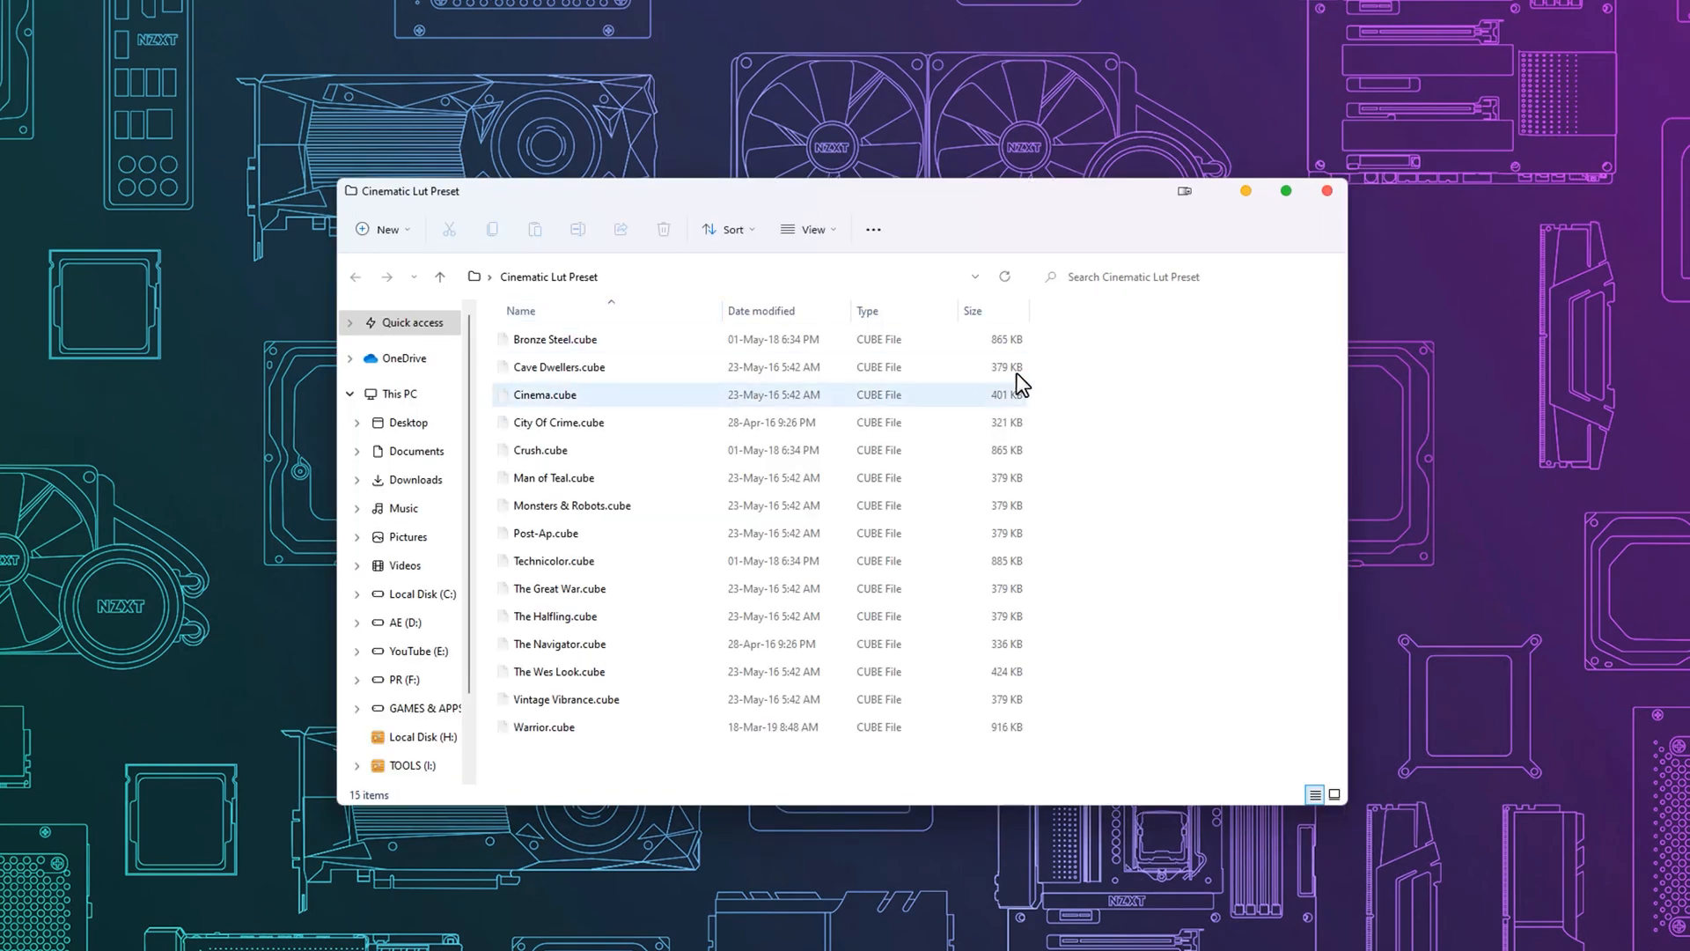
- Leave the Cinematic Lut Preset folder and return to the Premiere Pro project
key("ctrl+a")
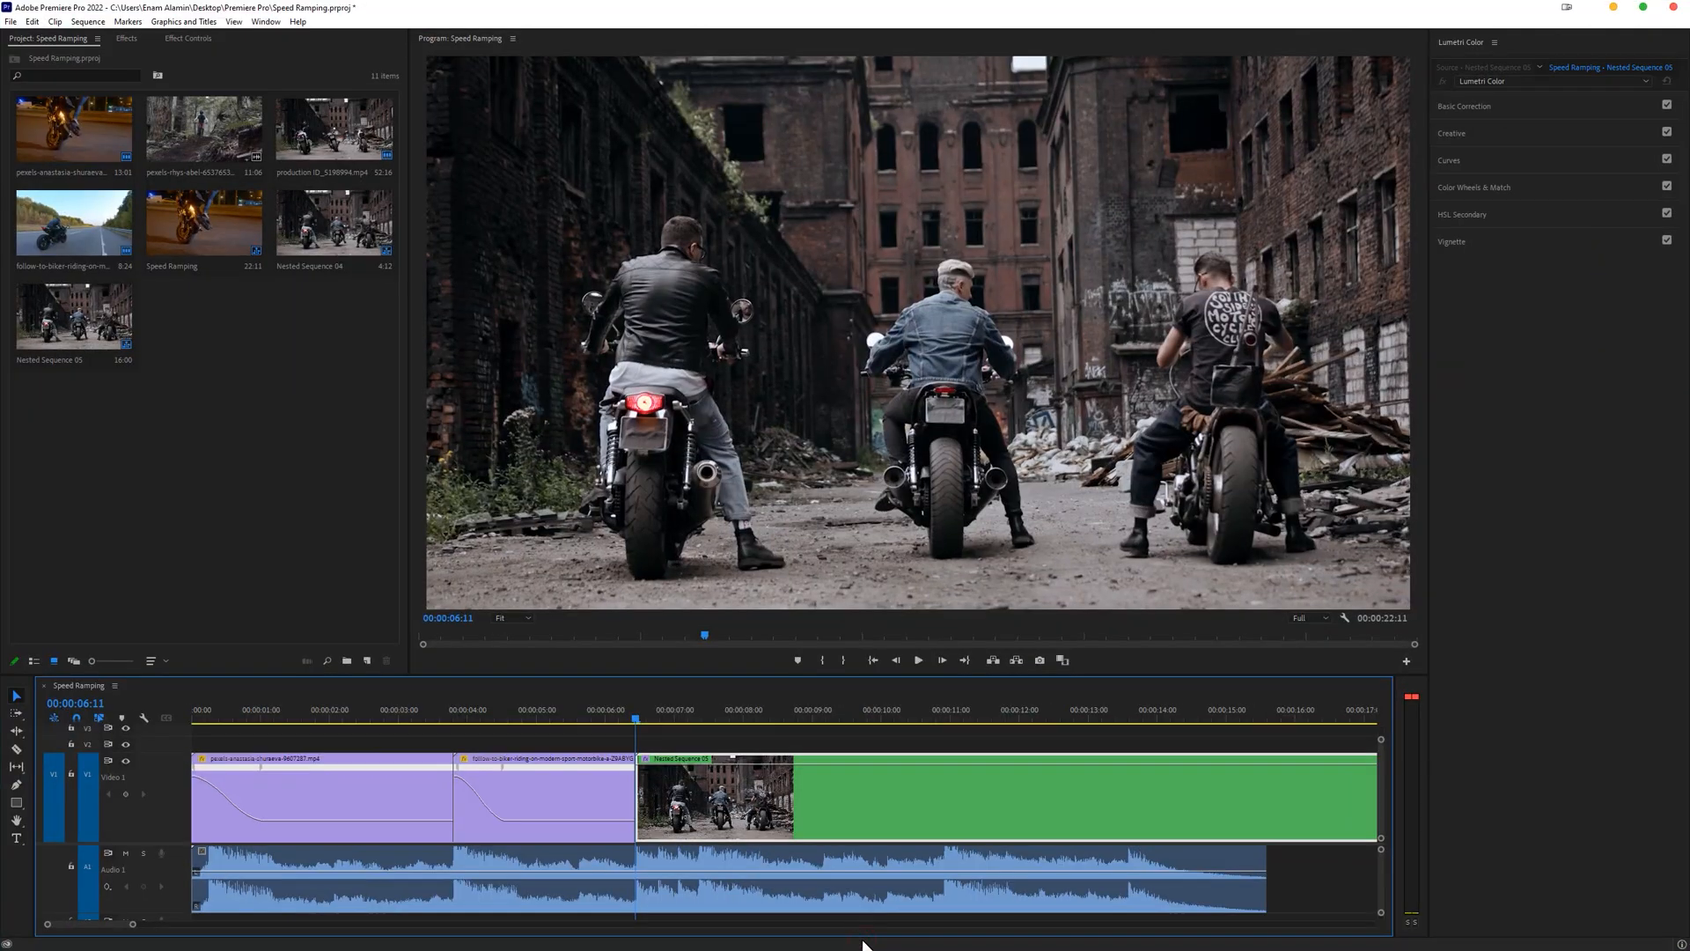
- Create a new Adjustment Layer from the project's New Item list
left_click(366, 660)
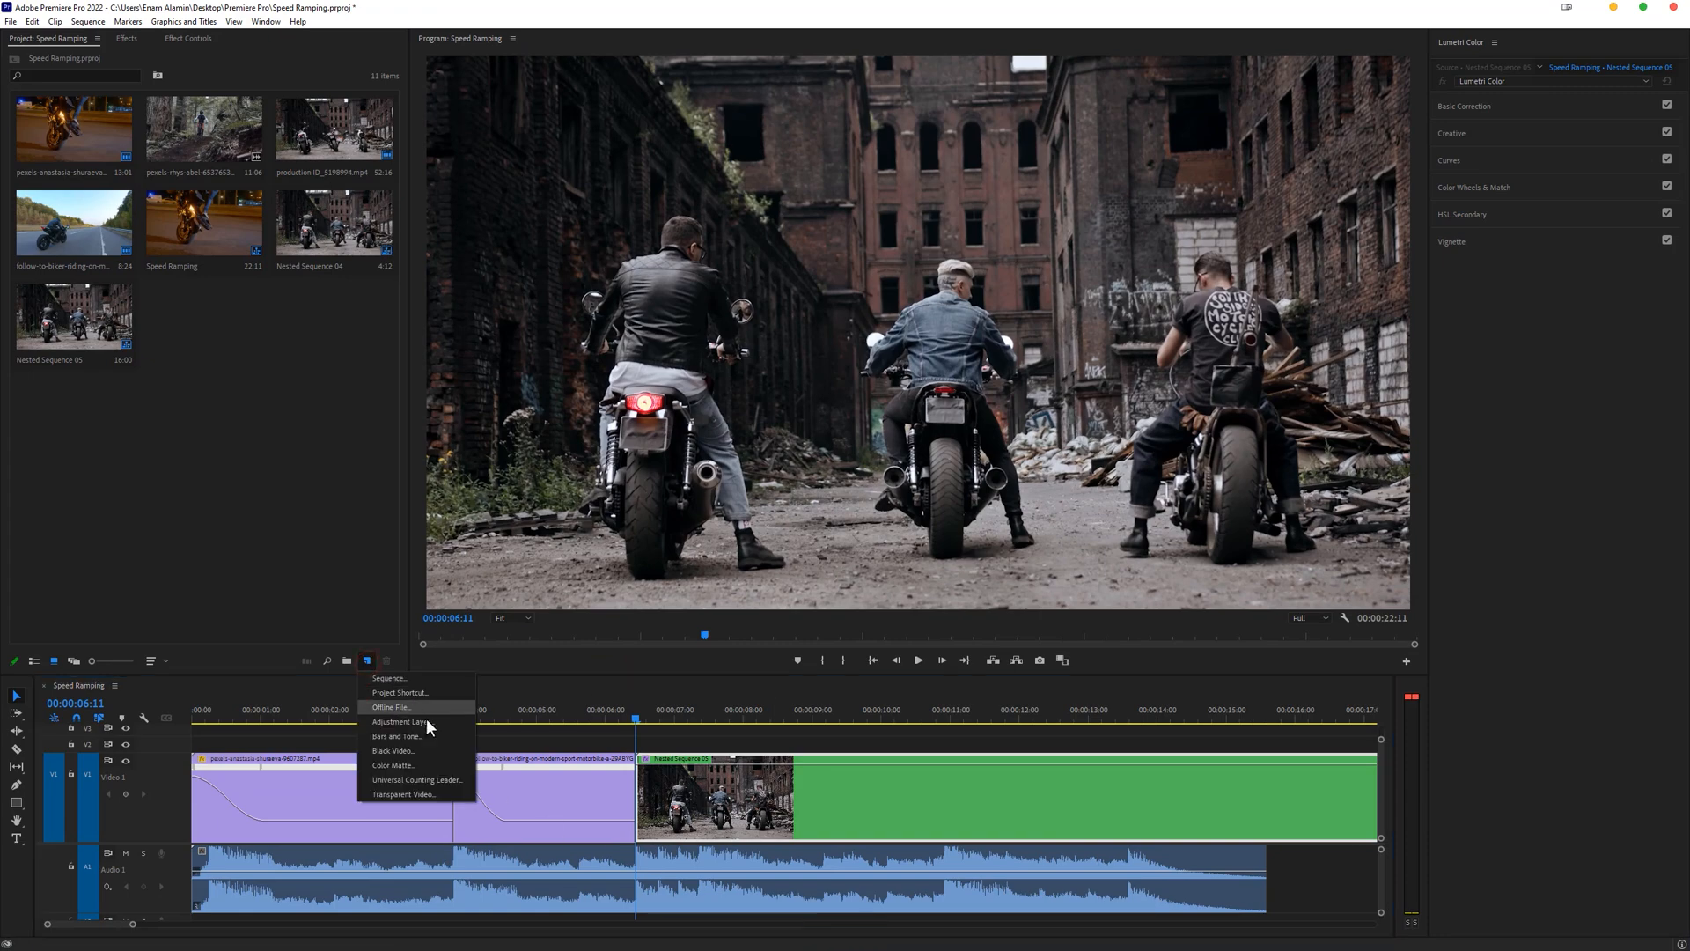
left_click(409, 722)
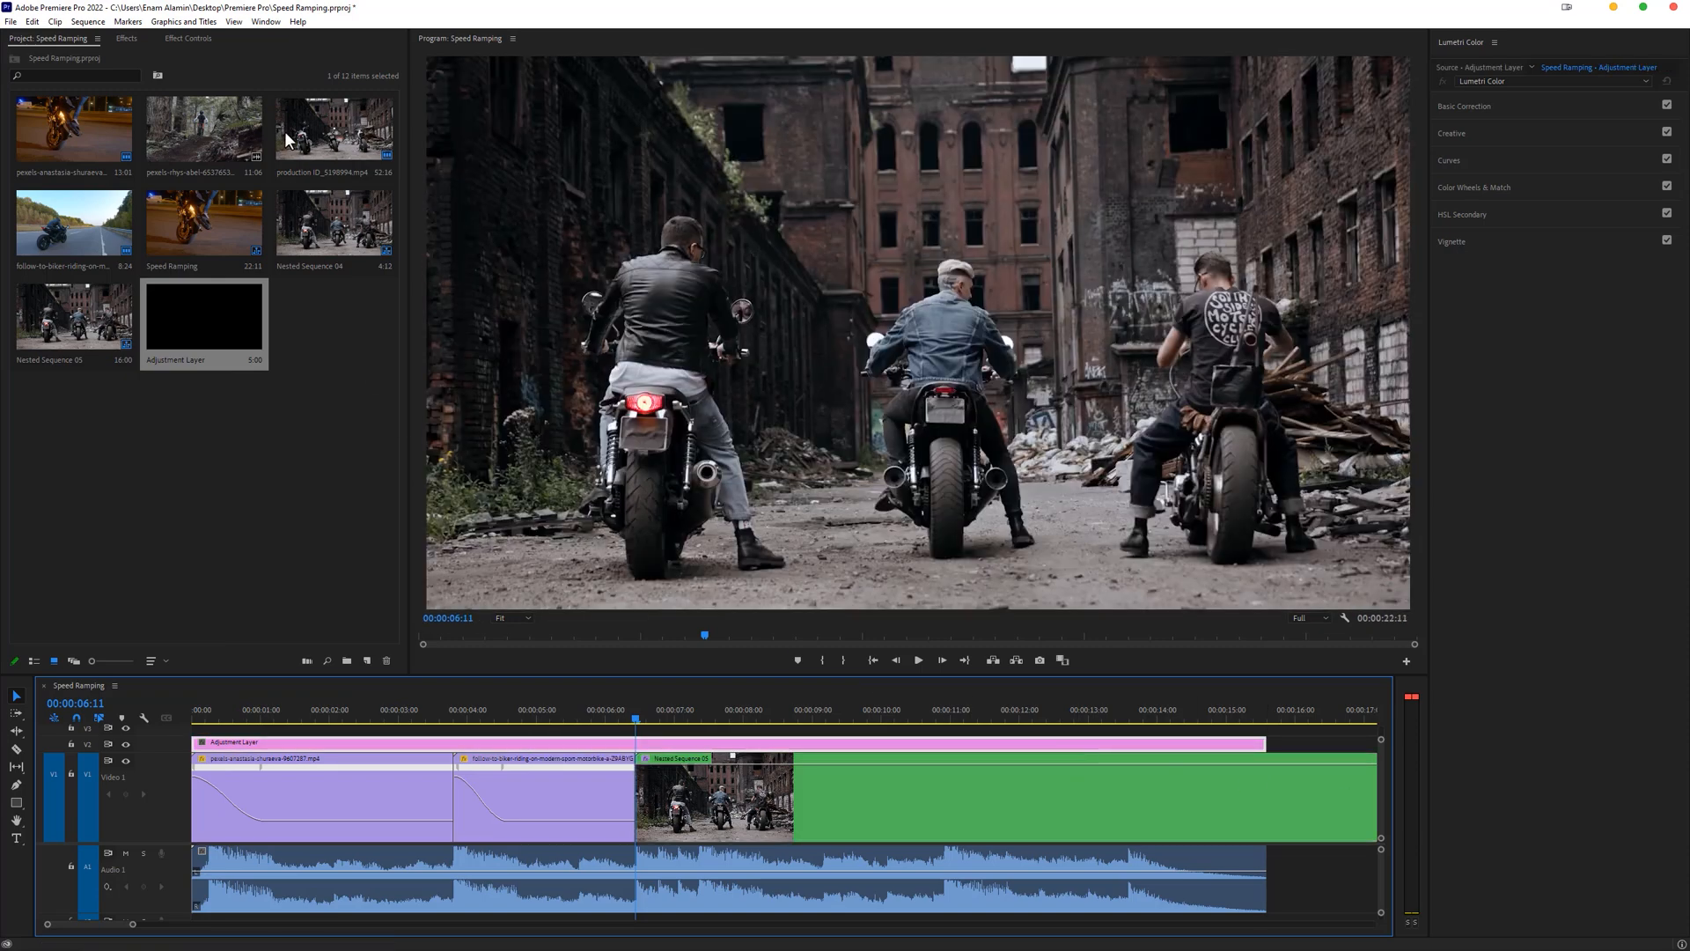
left_click(266, 21)
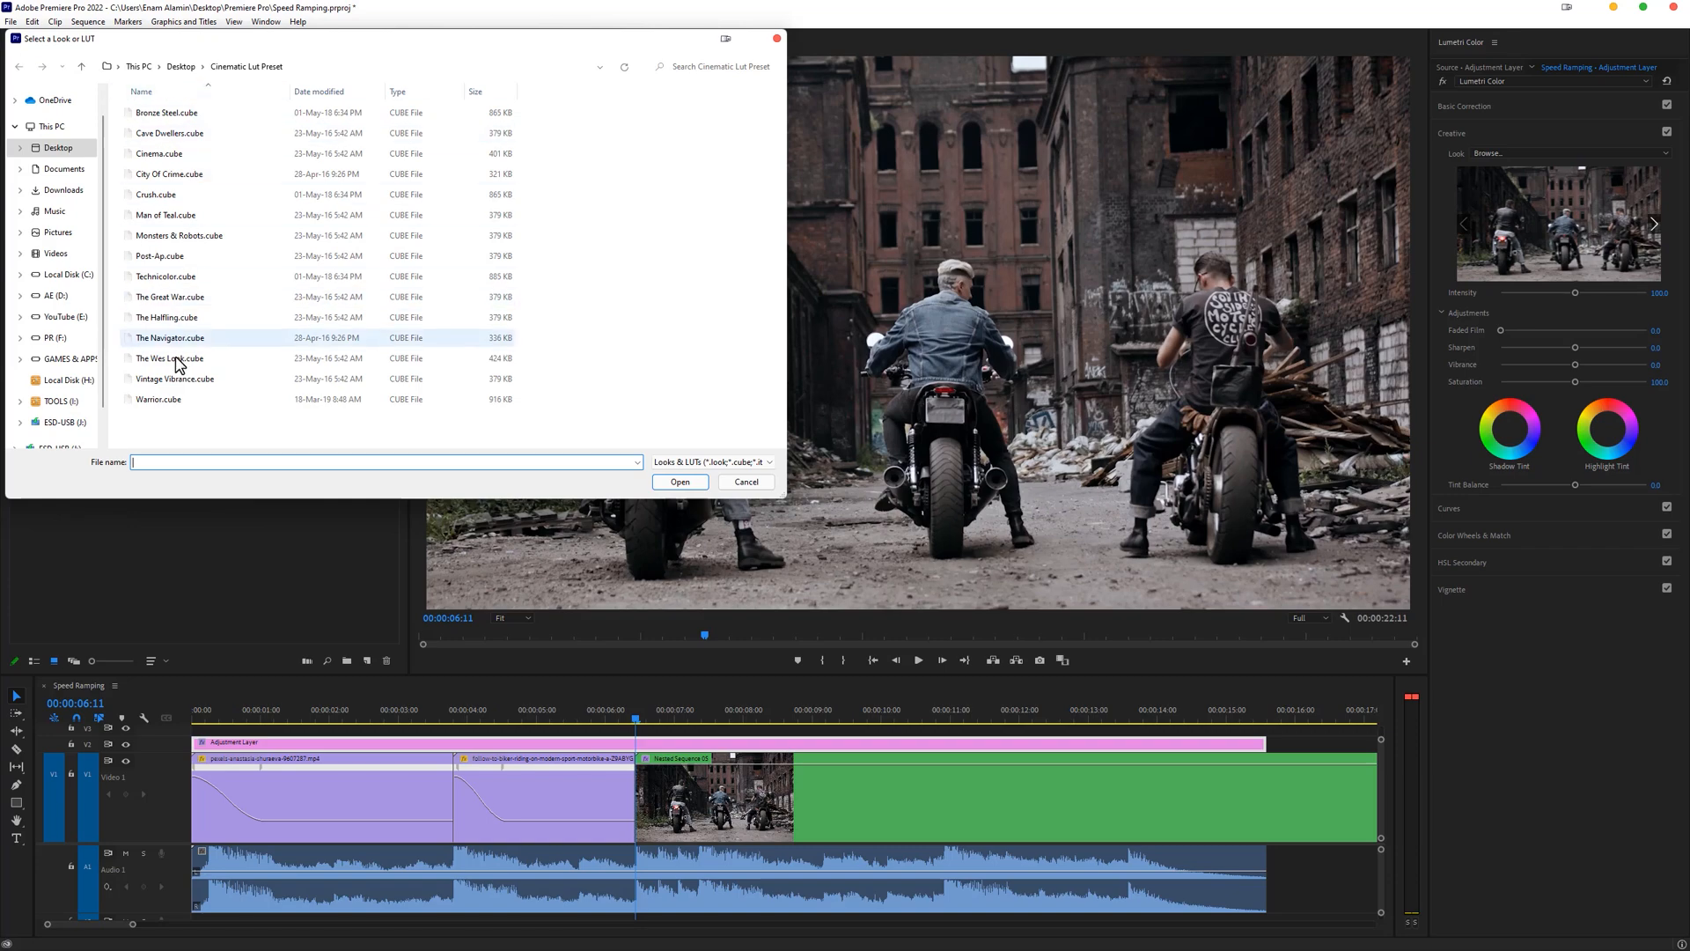
- Load Cinema.cube as the Lumetri Creative look and lower its Intensity
left_click(148, 153)
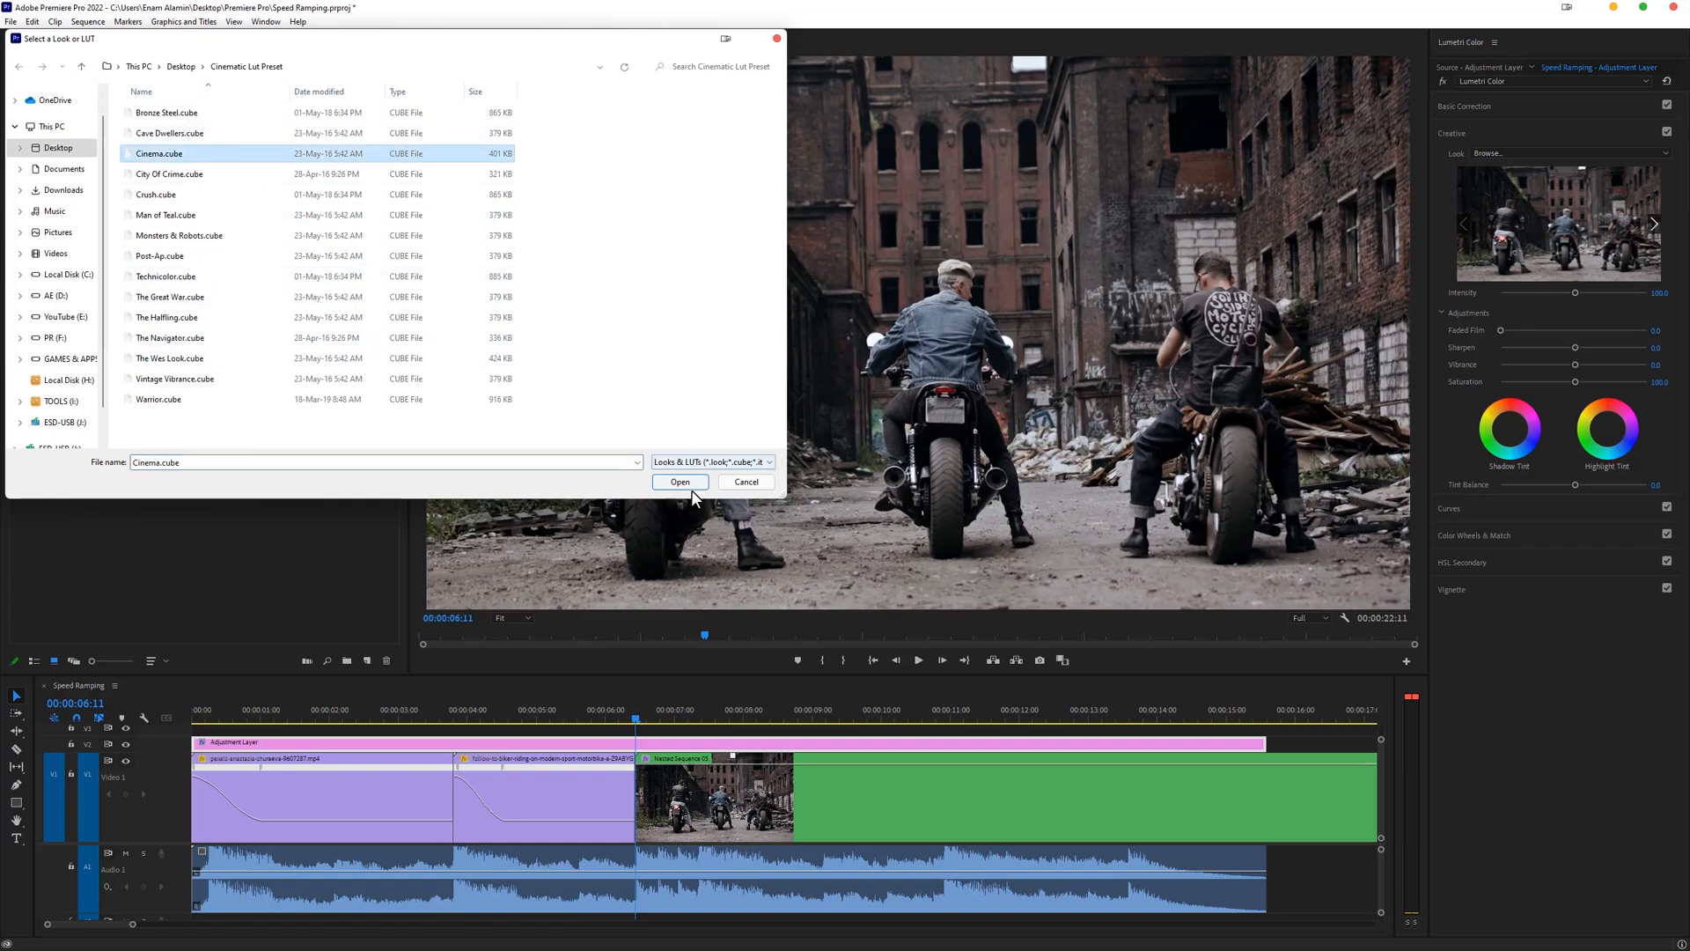
left_click(680, 481)
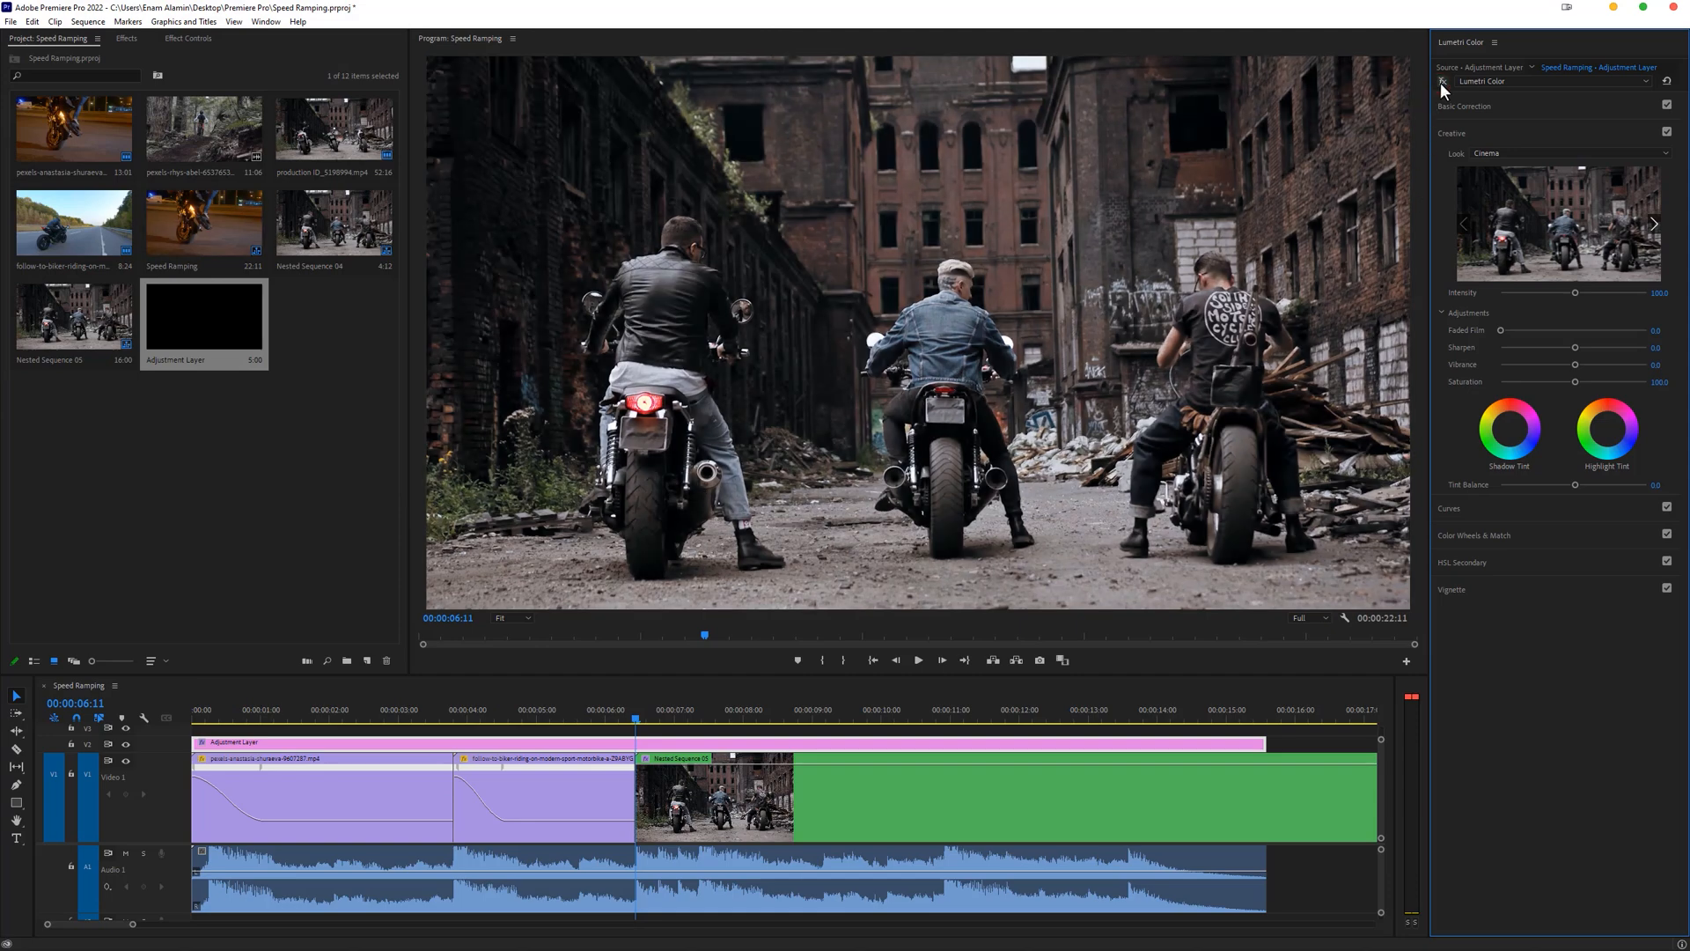
left_click_drag(1574, 292, 1568, 292)
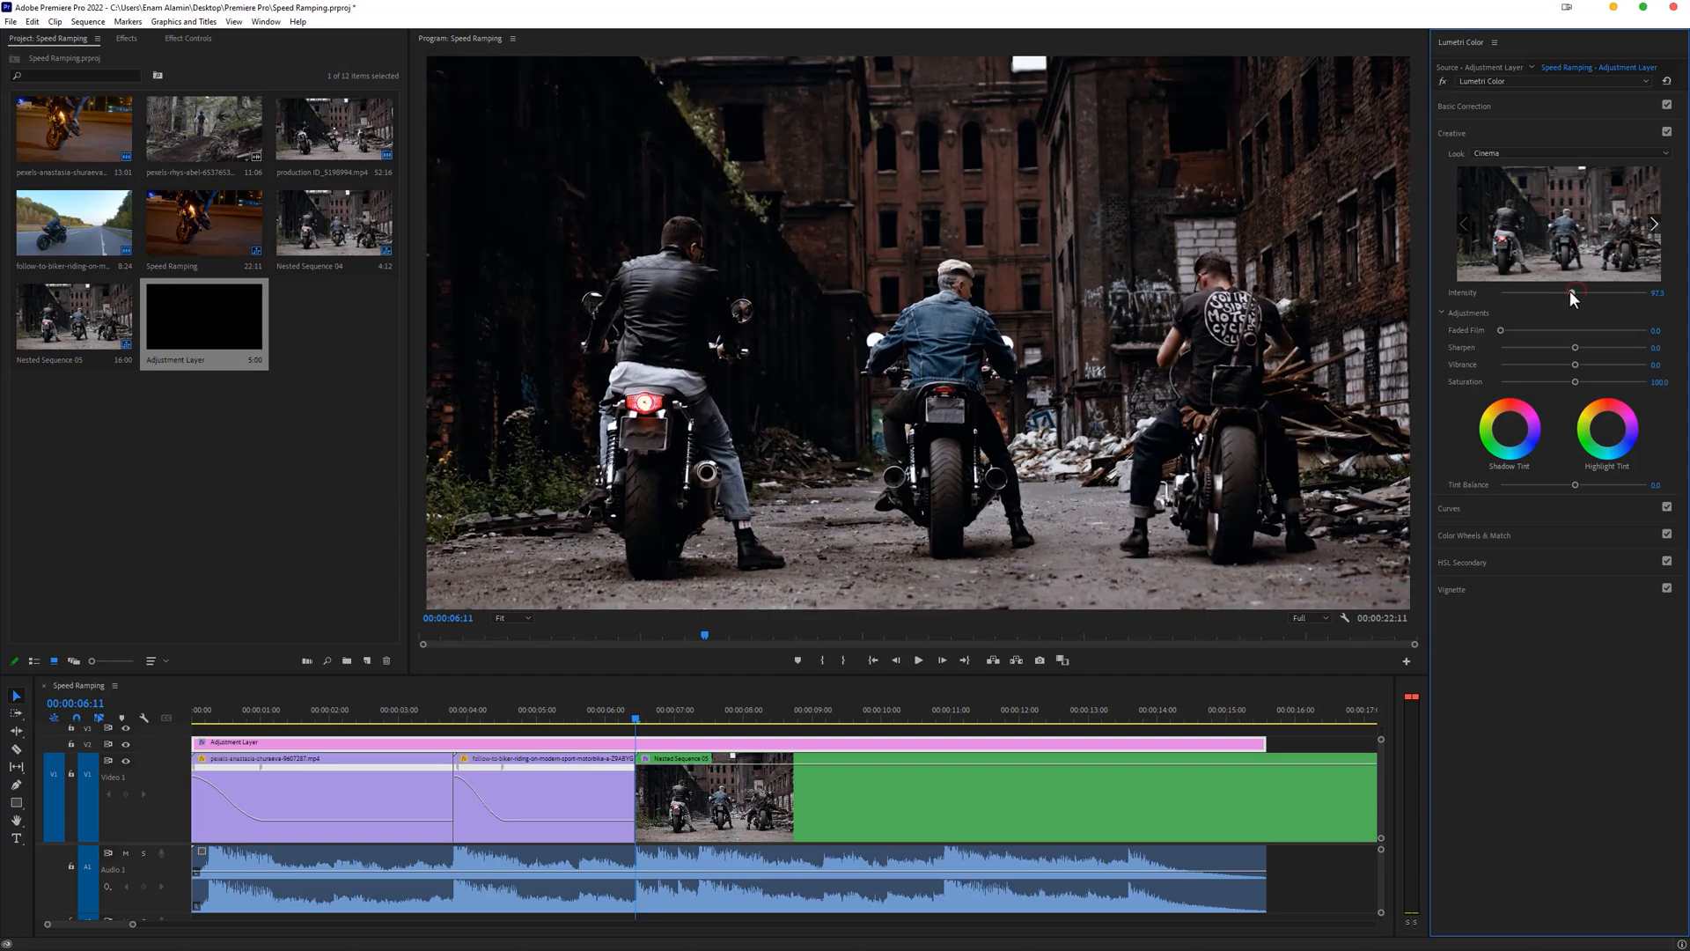
left_click_drag(1569, 300, 1549, 300)
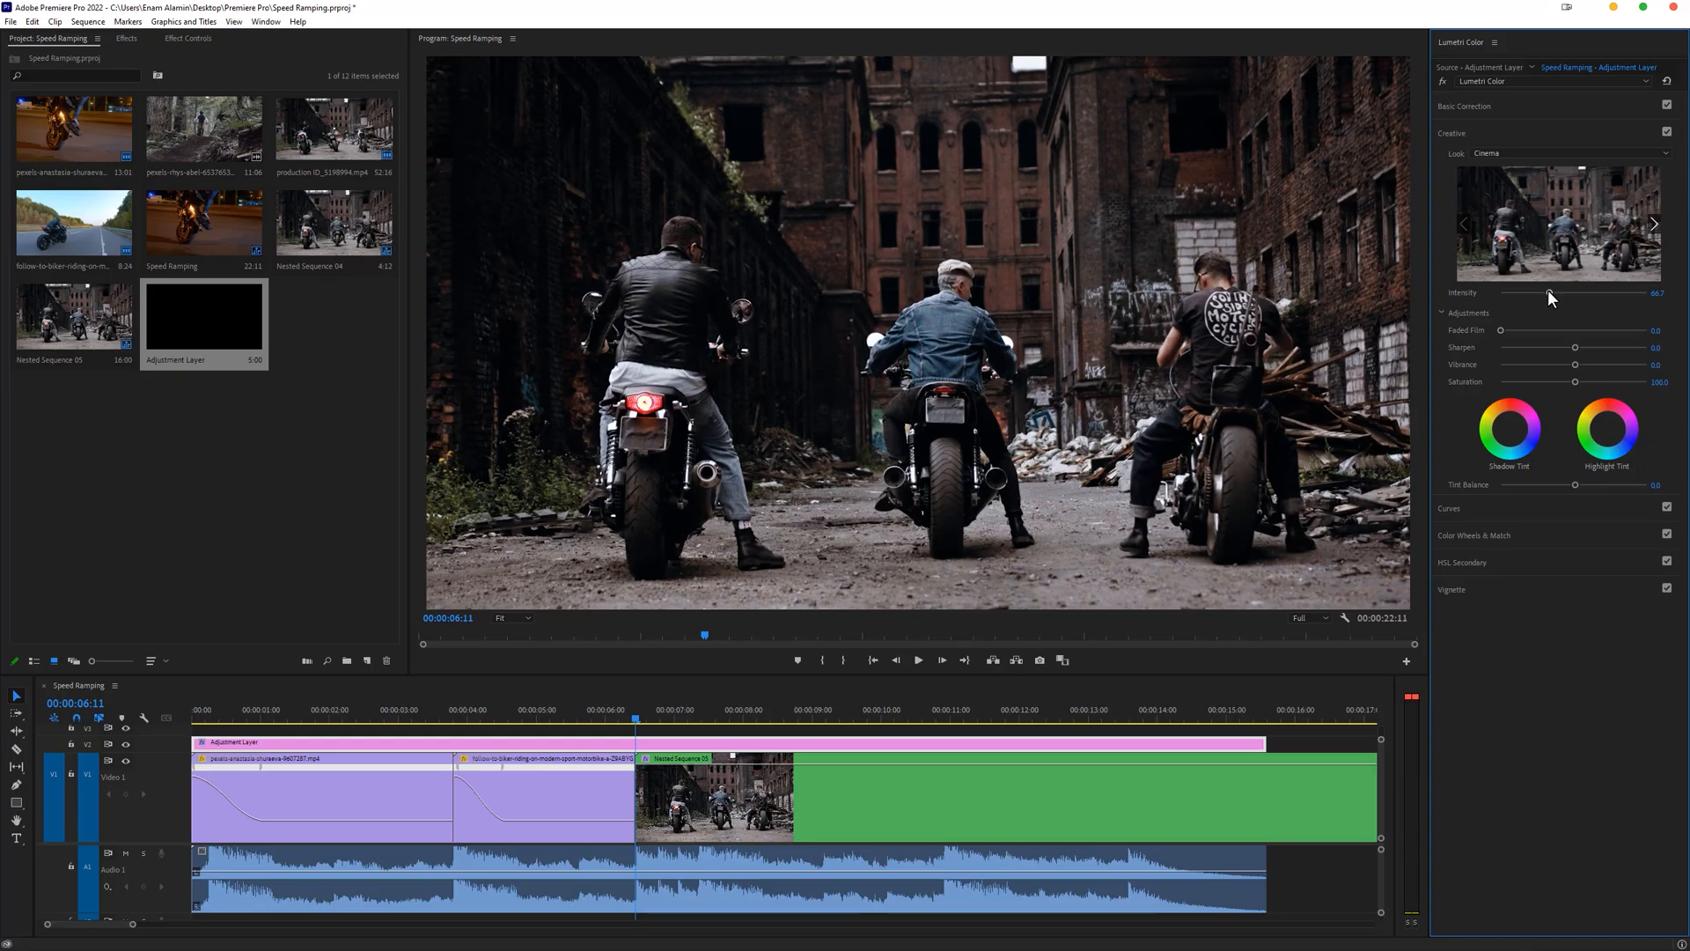